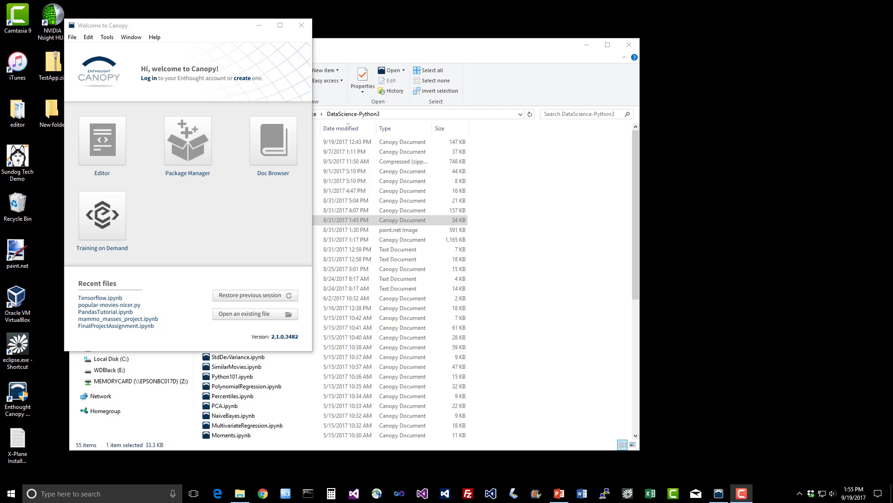
pyautogui.moveTo(173, 301)
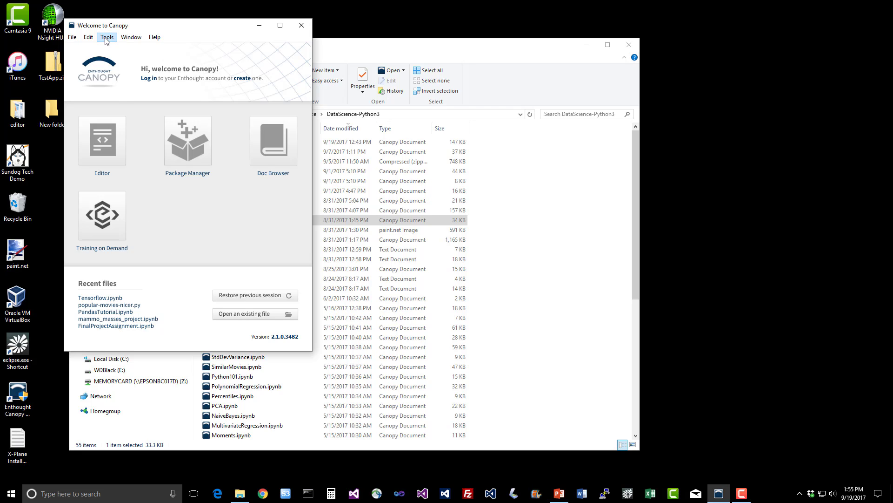
pyautogui.moveTo(109, 40)
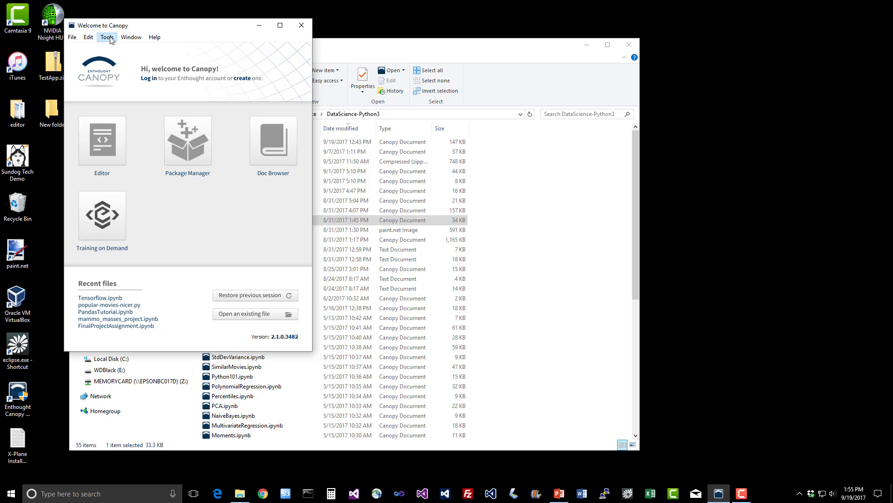
# Launch the Canopy Command Prompt from the Tools menu and enter 'pip install keras'
pyautogui.click(107, 37)
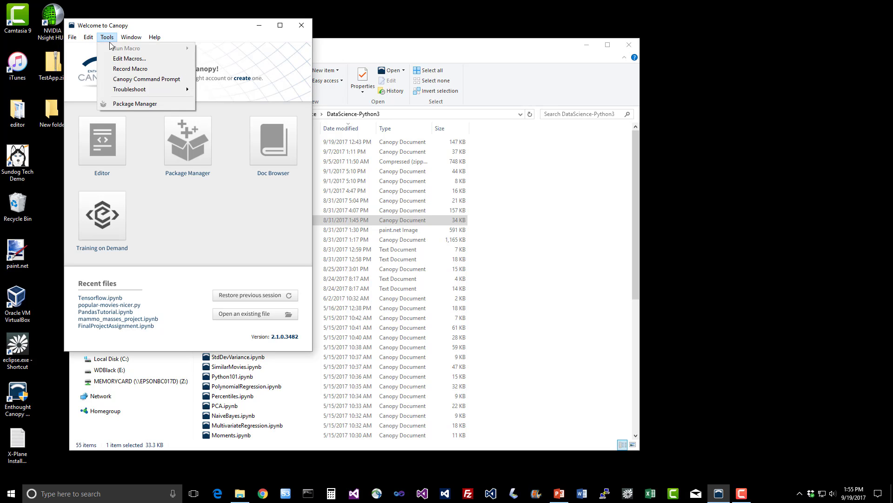
pyautogui.click(147, 79)
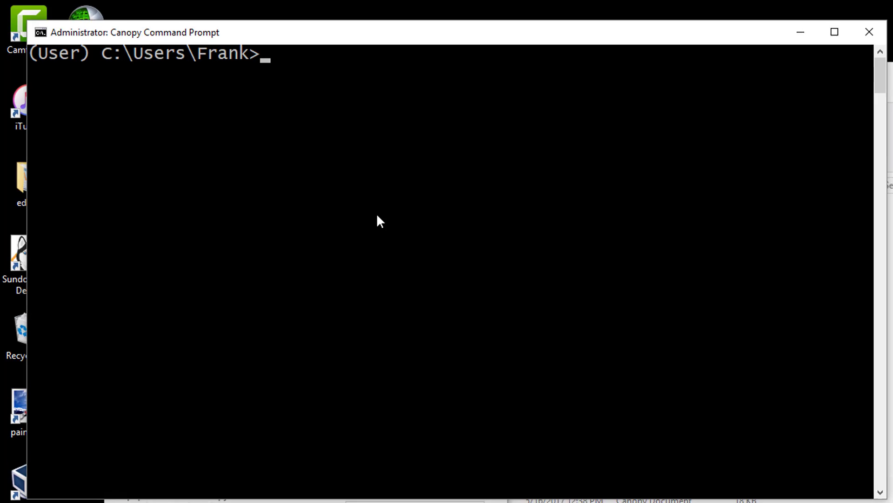
pyautogui.write('pip install')
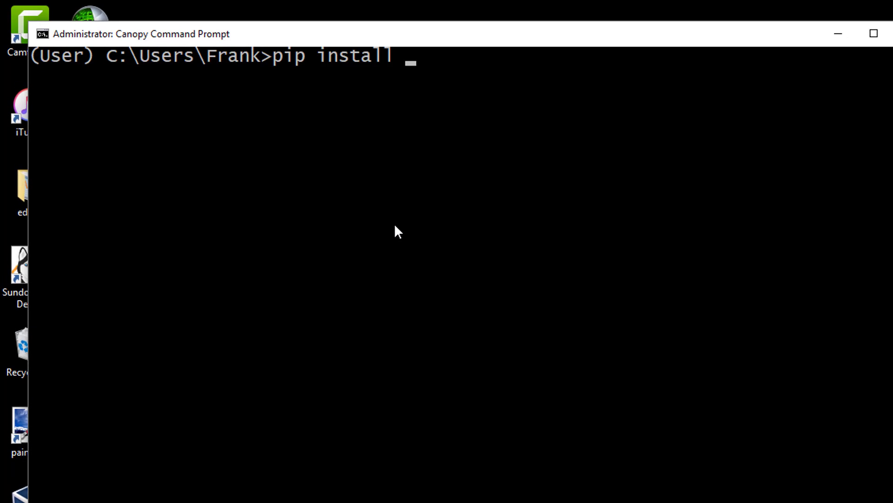
pyautogui.write('keras')
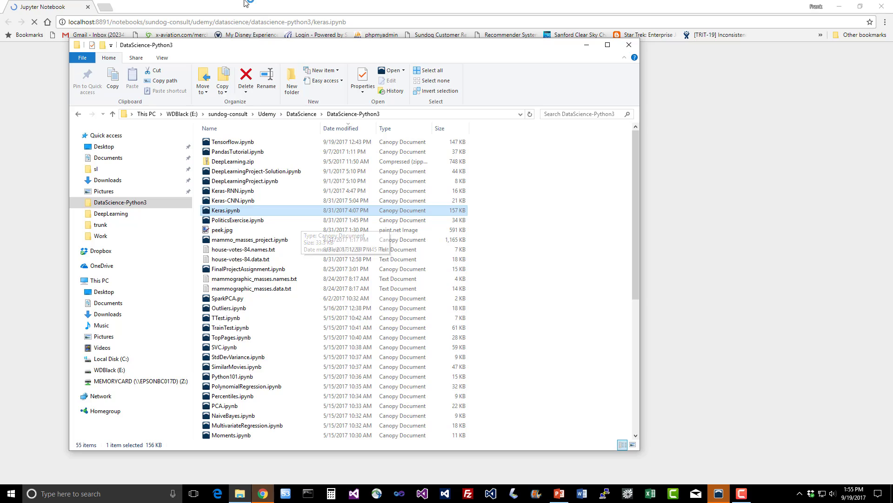
# Open Keras.ipynb from the DataScience-Python3 folder into Jupyter
pyautogui.doubleClick(225, 211)
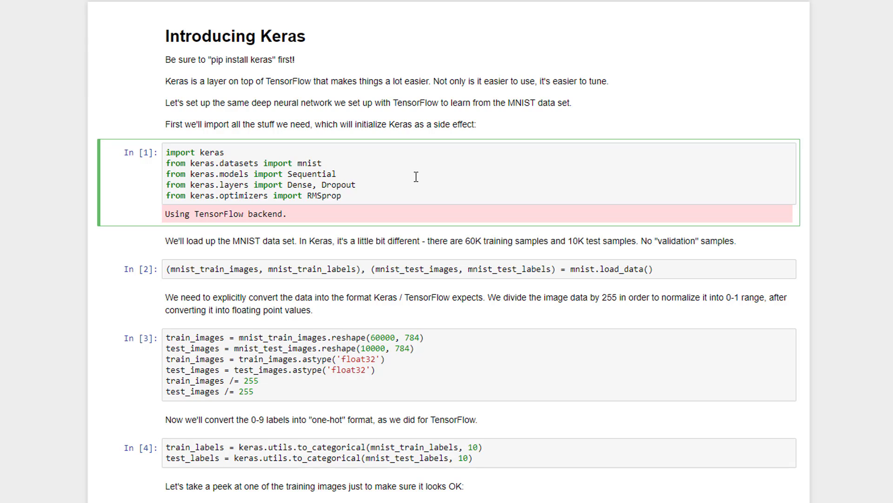
pyautogui.moveTo(385, 180)
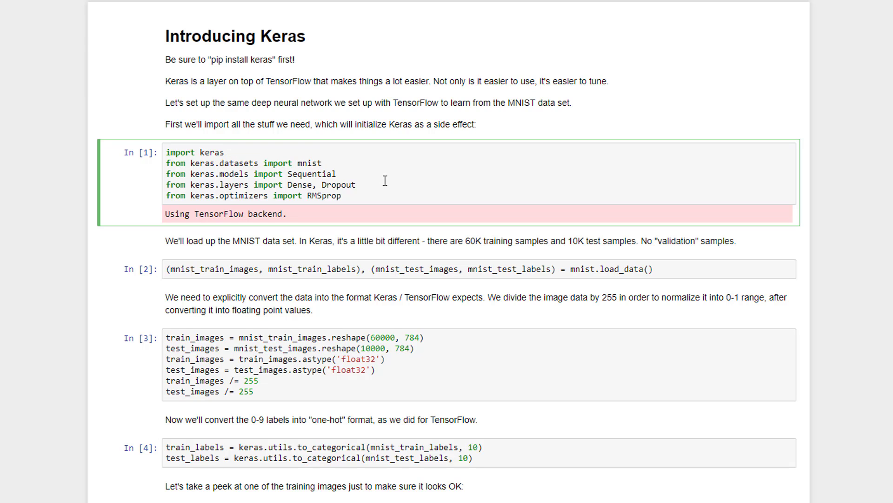
pyautogui.moveTo(343, 177)
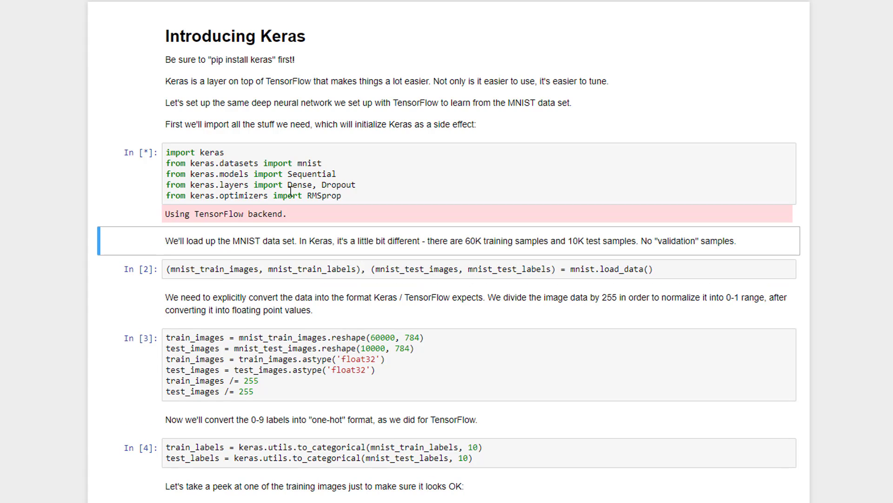
pyautogui.moveTo(701, 274)
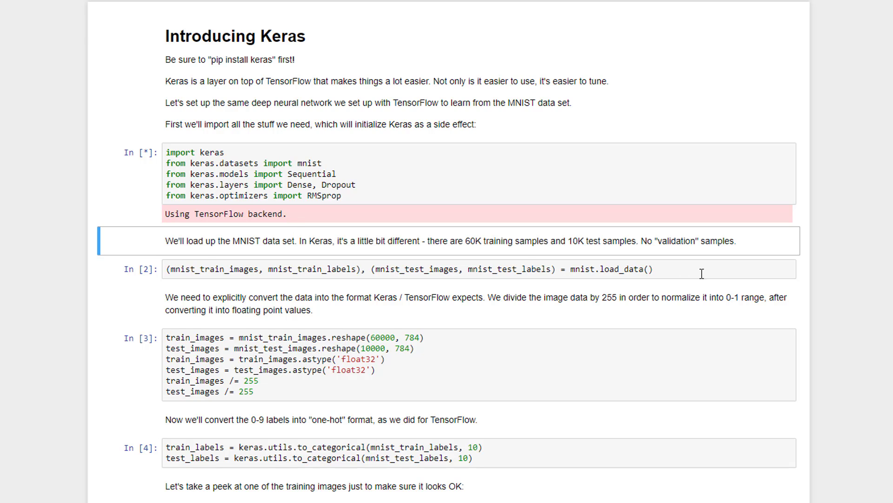
pyautogui.moveTo(694, 270)
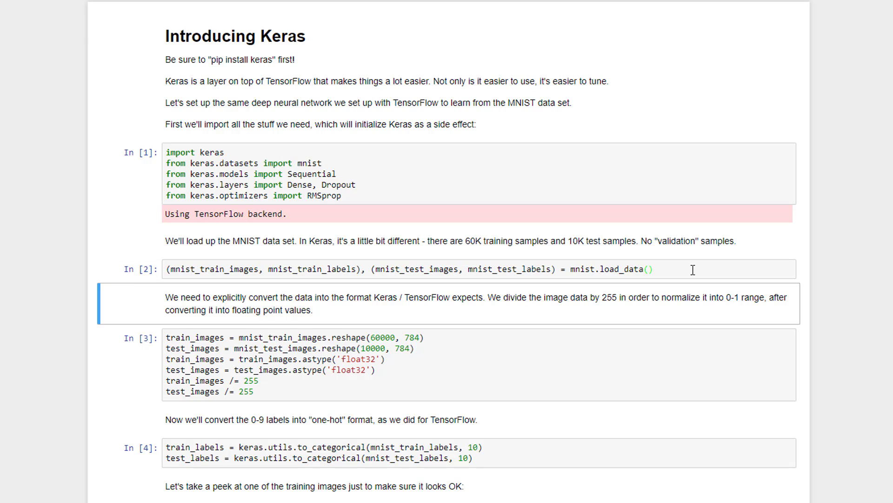
pyautogui.click(473, 369)
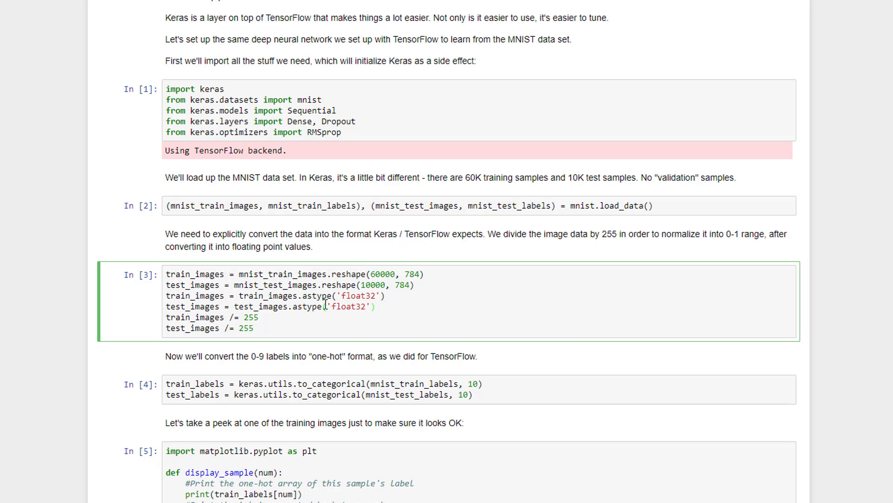
pyautogui.moveTo(366, 274)
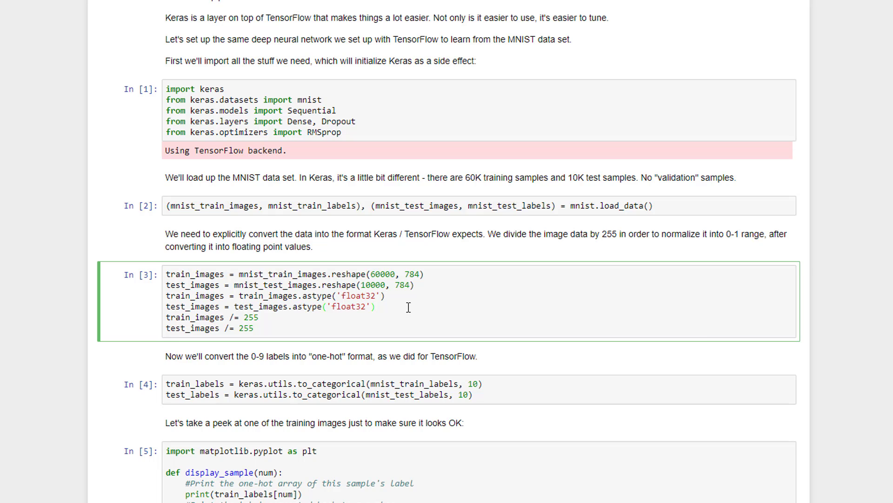
pyautogui.moveTo(279, 318)
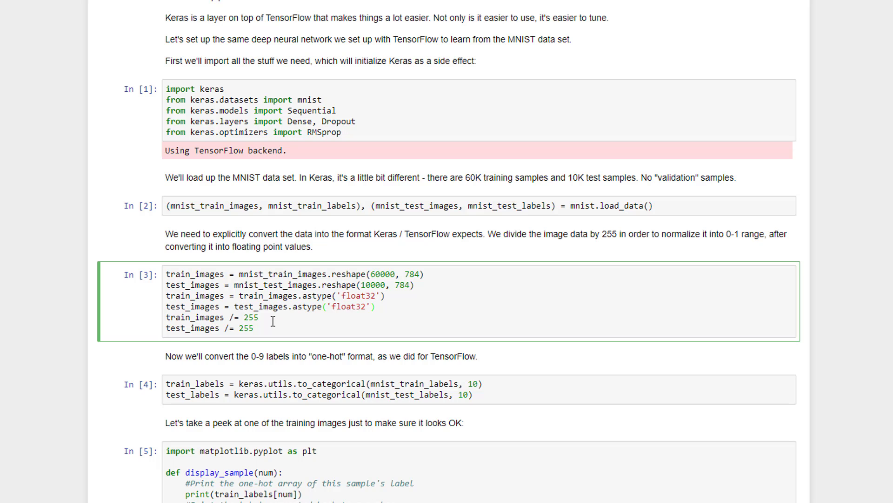
# Run the normalization and one-hot label cells, then display training sample 1234, a handwritten 3
pyautogui.click(578, 395)
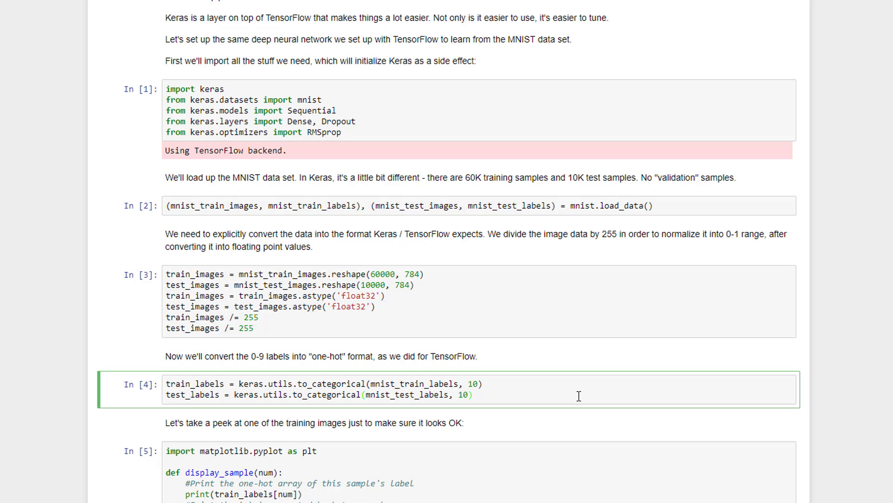
pyautogui.scroll(-3)
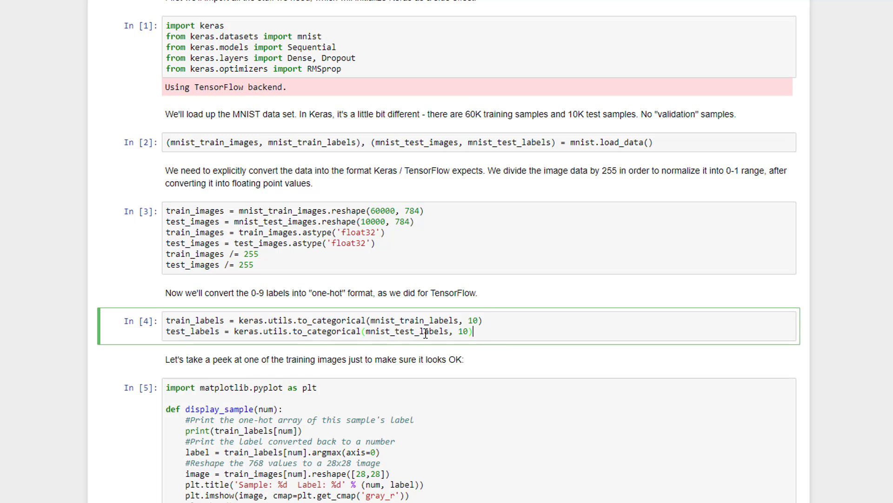
pyautogui.click(454, 240)
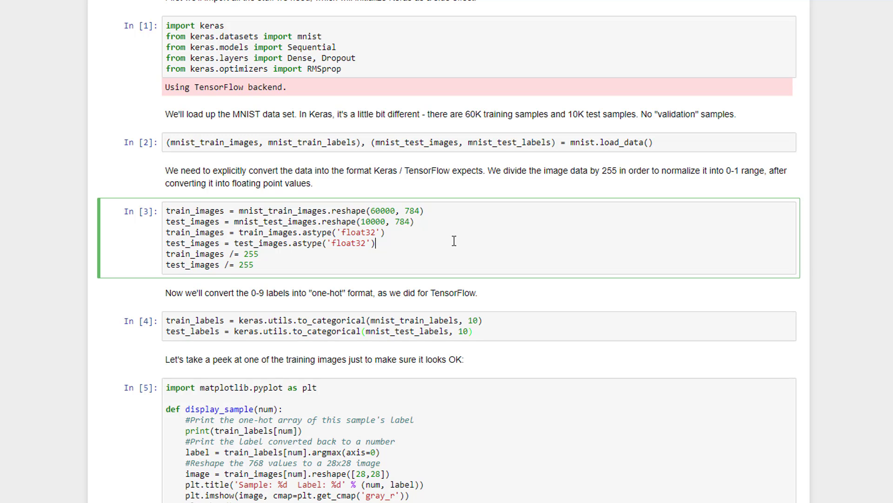
pyautogui.click(527, 331)
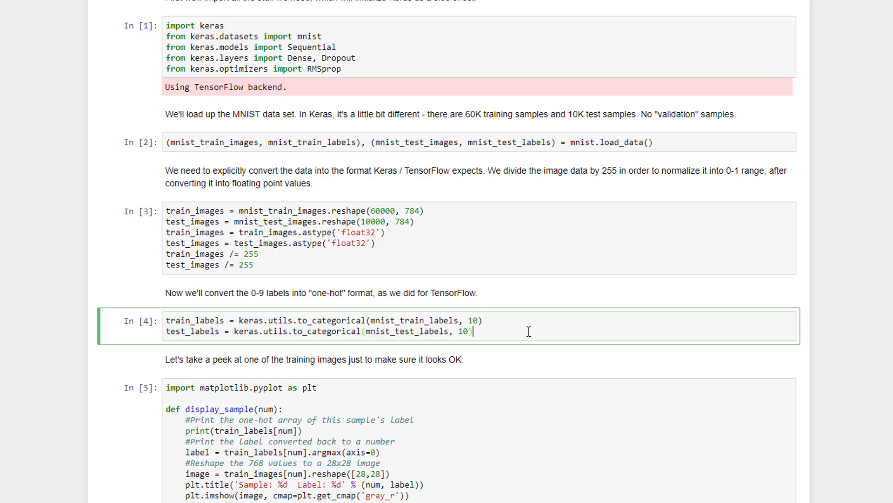
pyautogui.click(342, 359)
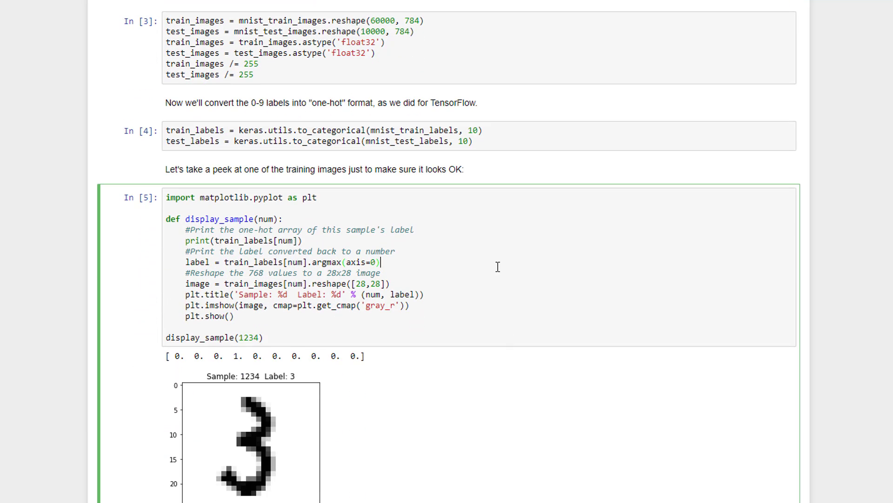
# Scroll past the sample digit to the Sequential model cell and its 407,050-parameter summary
pyautogui.scroll(-3)
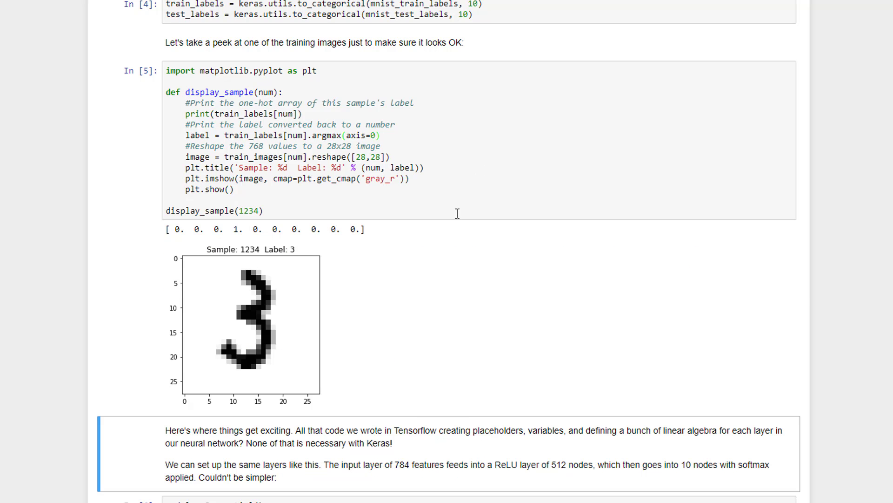
pyautogui.moveTo(226, 246)
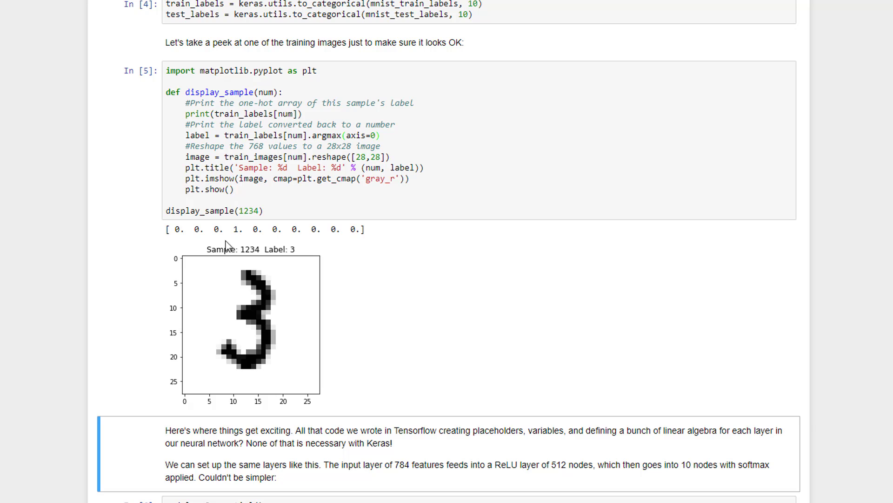
pyautogui.moveTo(235, 232)
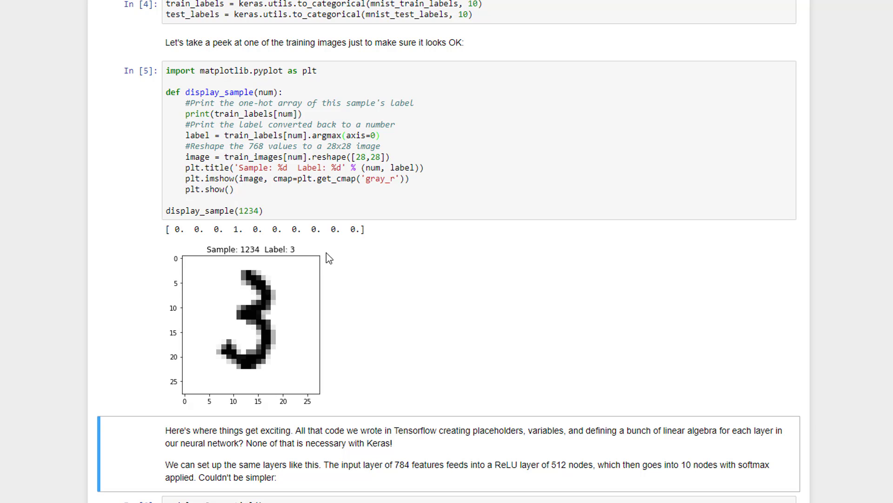
pyautogui.moveTo(277, 258)
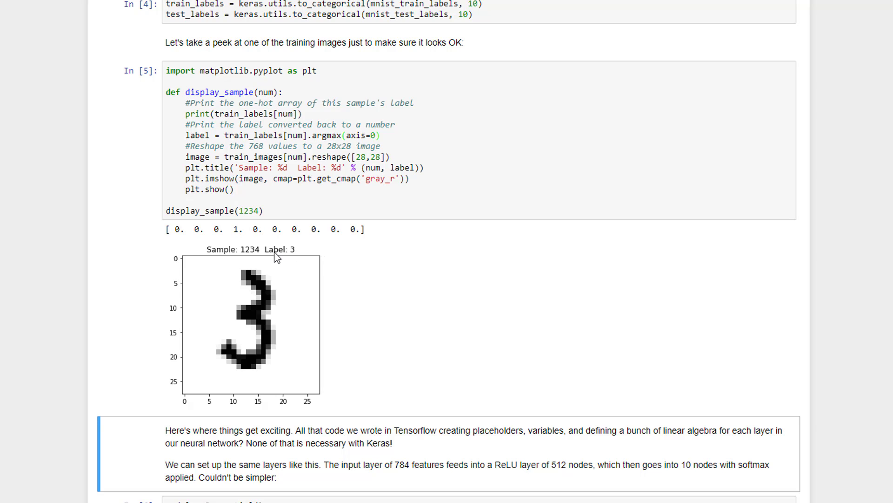
pyautogui.moveTo(243, 320)
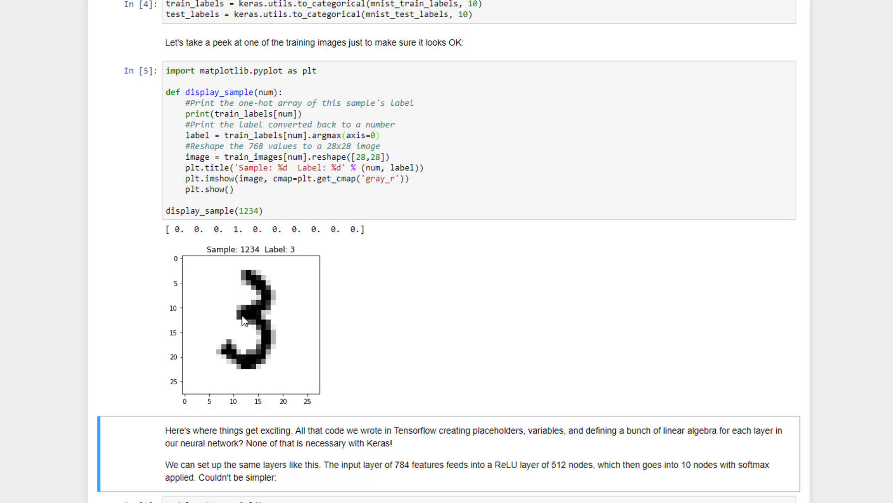
pyautogui.moveTo(302, 295)
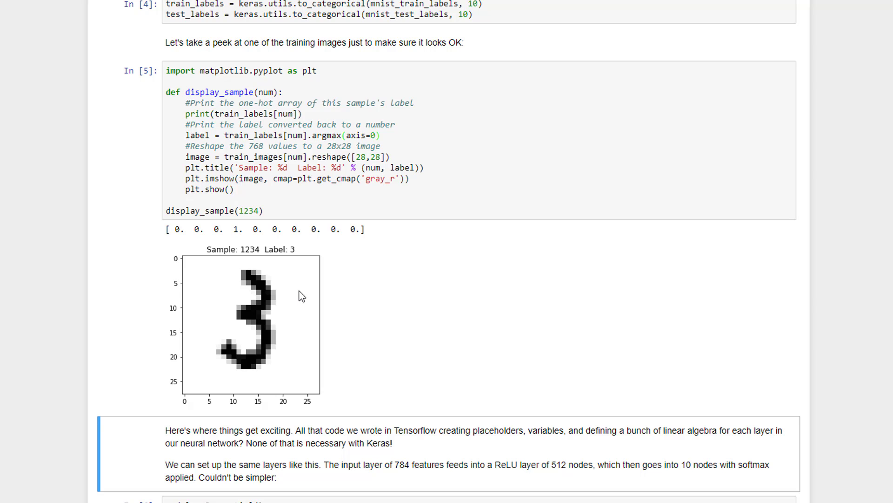
pyautogui.moveTo(295, 290)
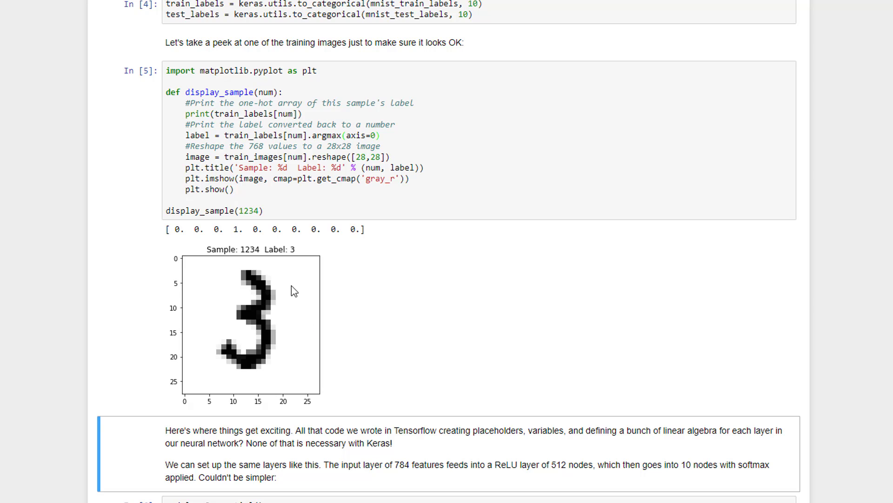
pyautogui.moveTo(259, 338)
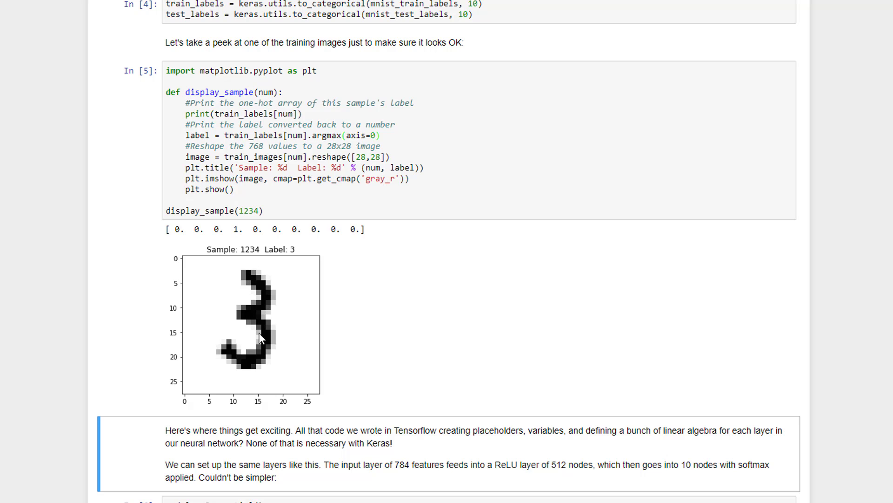
pyautogui.scroll(-3)
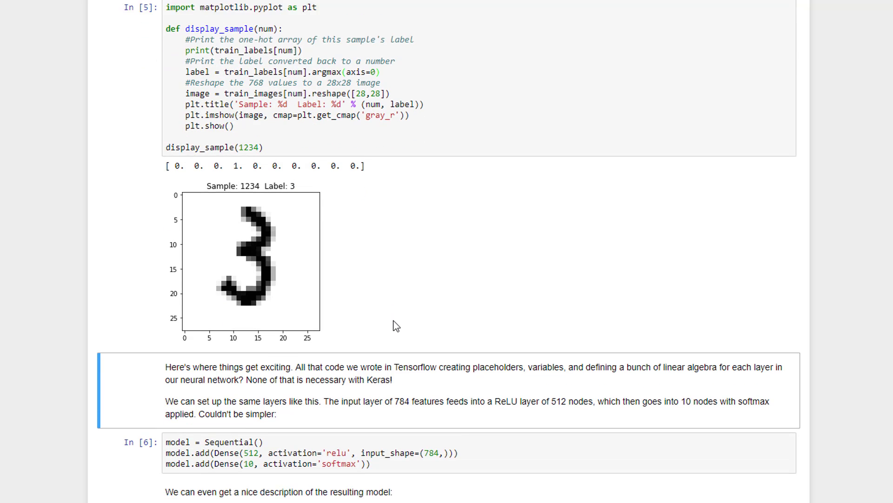
pyautogui.scroll(-3)
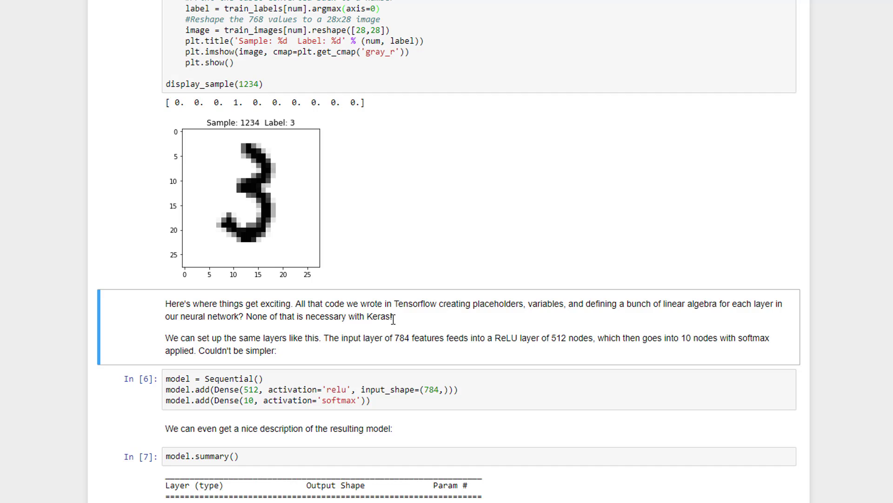
pyautogui.scroll(-3)
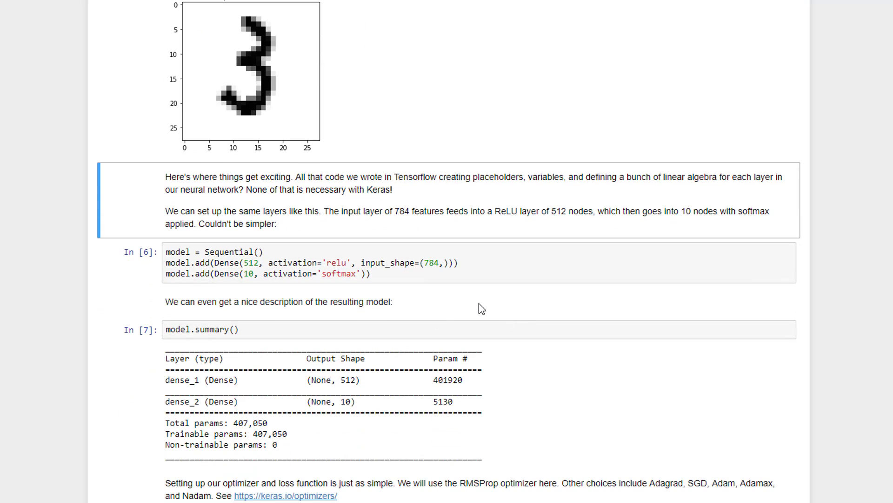
pyautogui.scroll(-3)
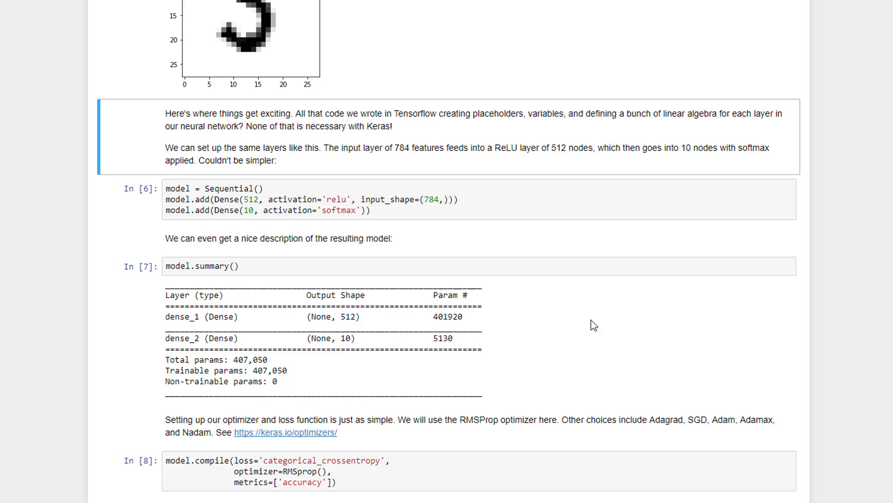
pyautogui.click(274, 188)
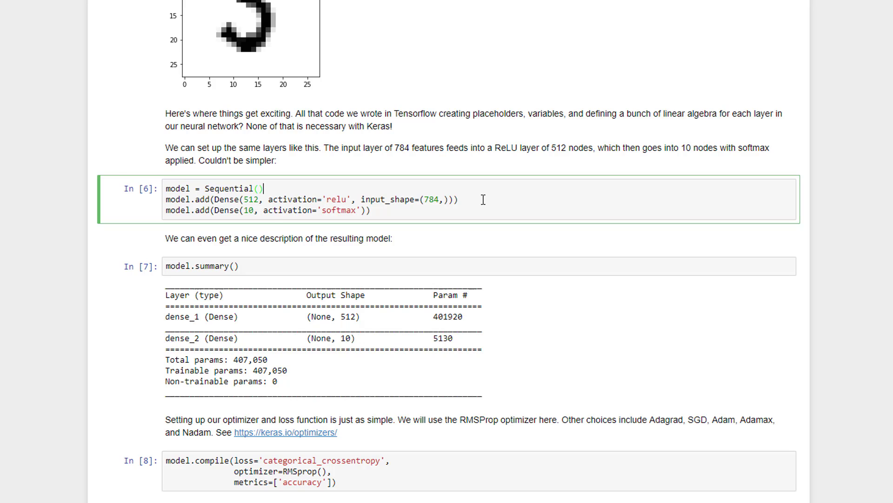
pyautogui.moveTo(259, 204)
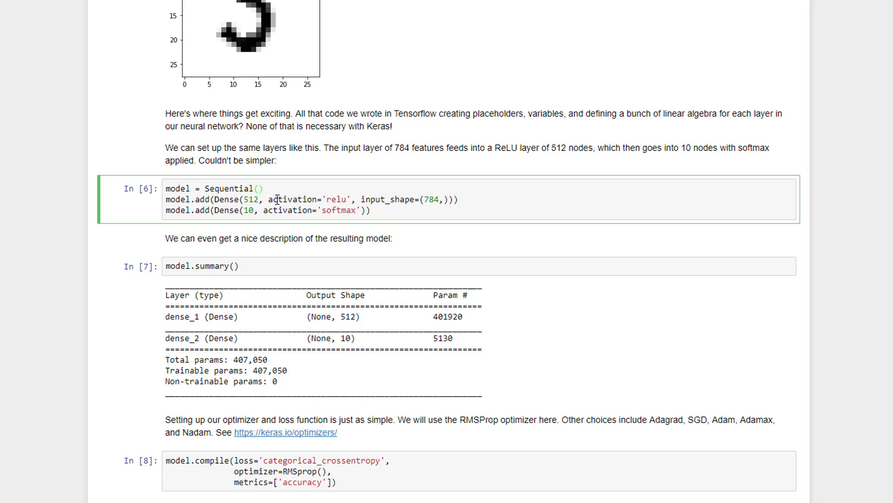
pyautogui.moveTo(465, 202)
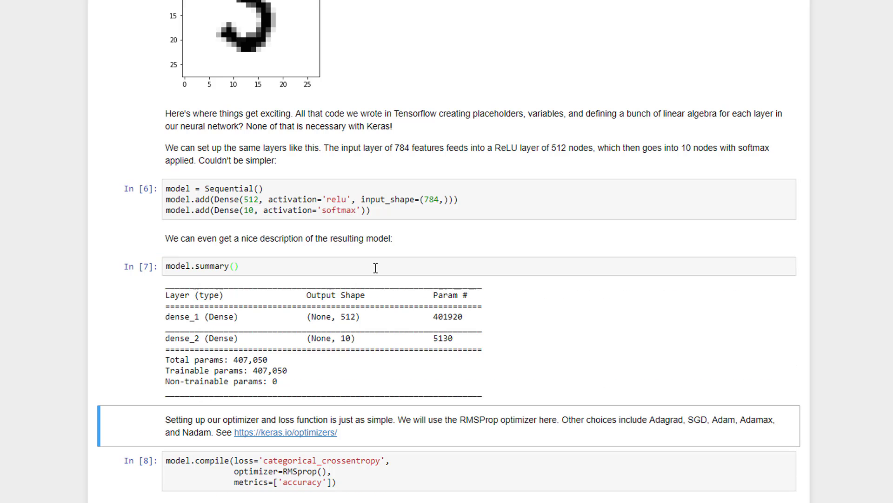
pyautogui.moveTo(193, 320)
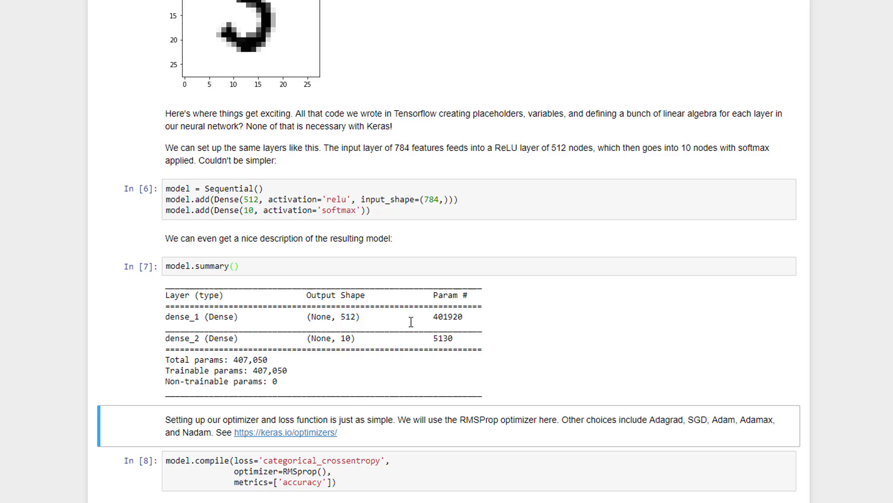
pyautogui.moveTo(357, 337)
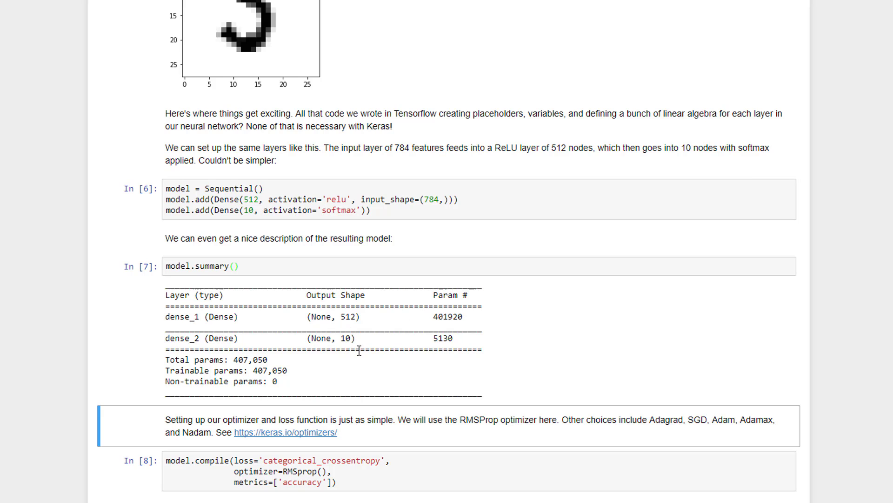
pyautogui.moveTo(398, 300)
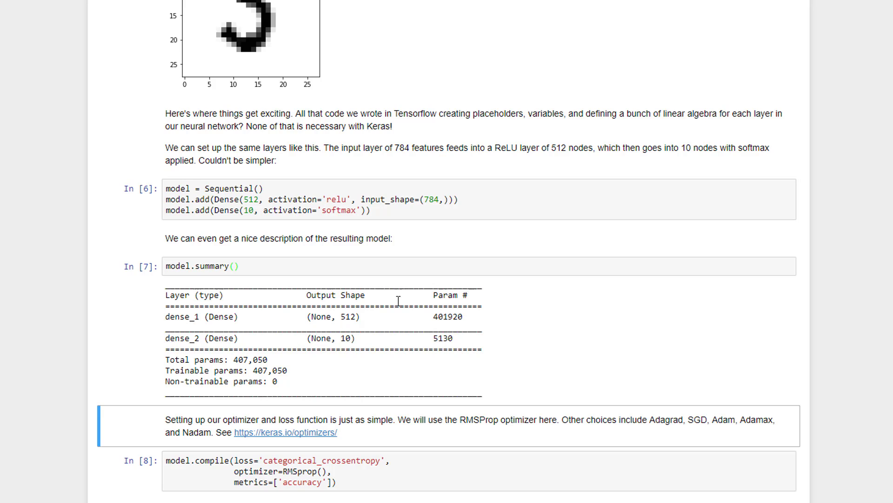
pyautogui.moveTo(358, 203)
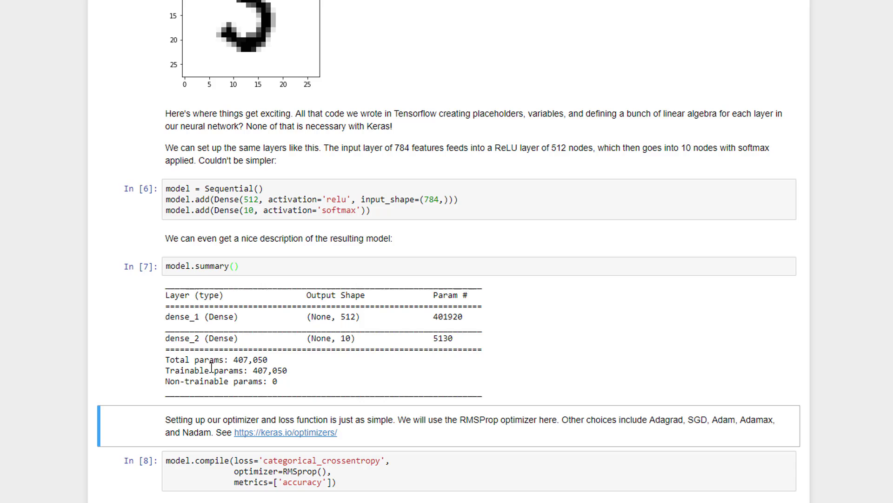
# Scroll to the model.compile and model.fit cells, placing the cursor in the compile cell
pyautogui.scroll(-3)
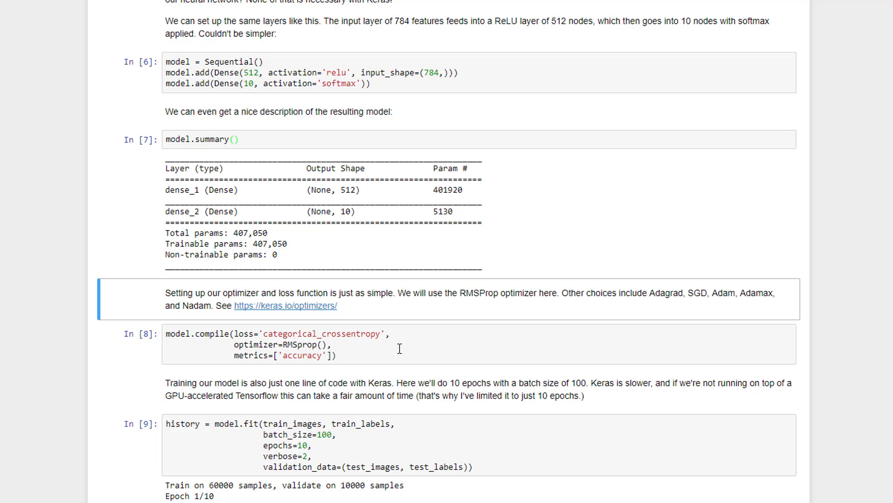
pyautogui.click(333, 344)
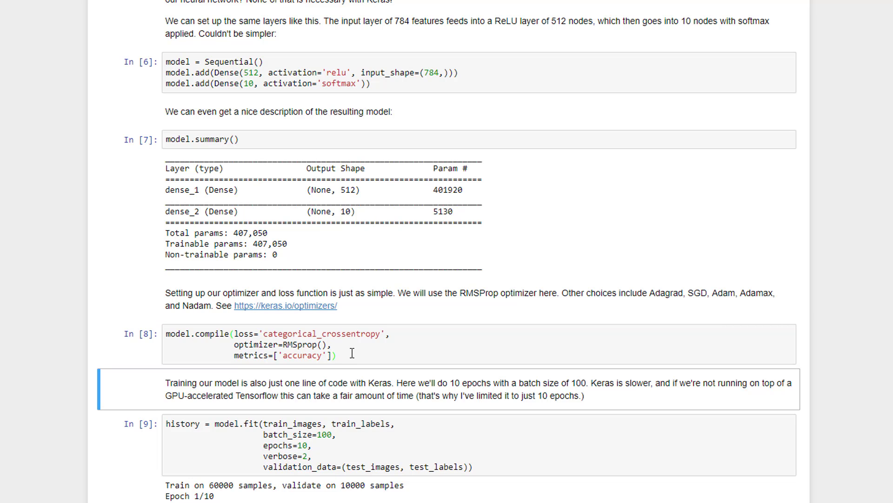
pyautogui.scroll(-3)
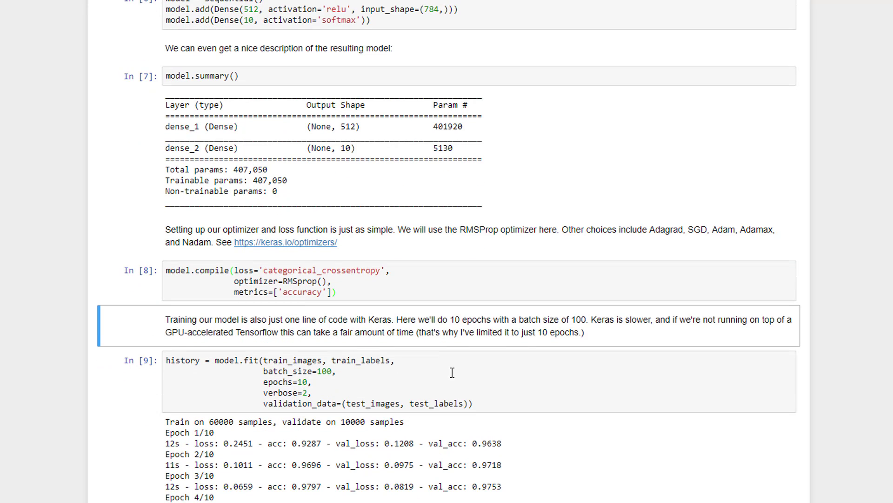
pyautogui.click(421, 369)
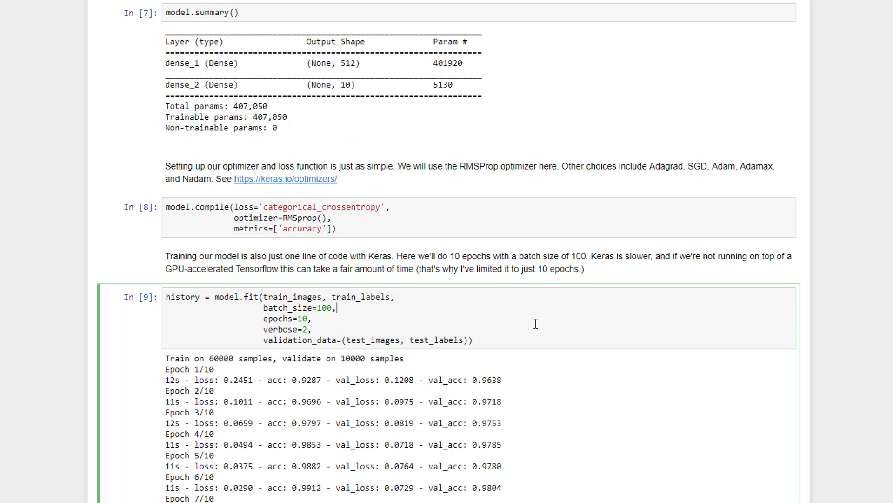
pyautogui.moveTo(273, 319)
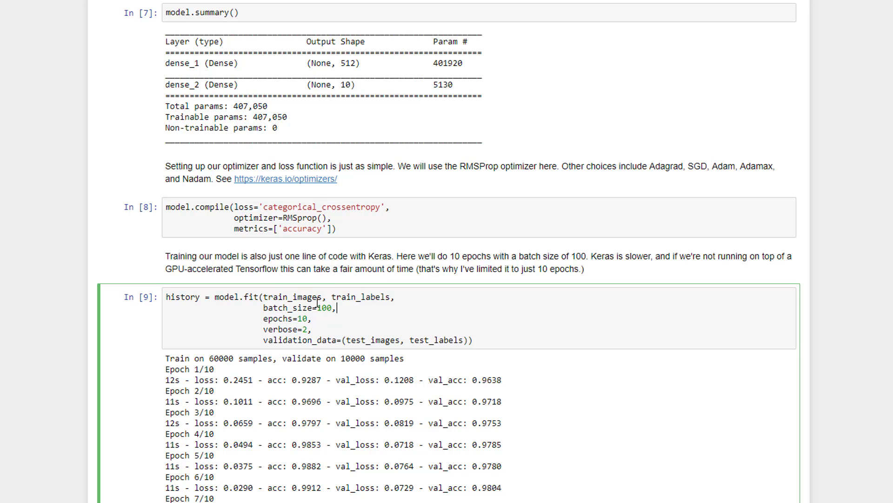
pyautogui.moveTo(379, 293)
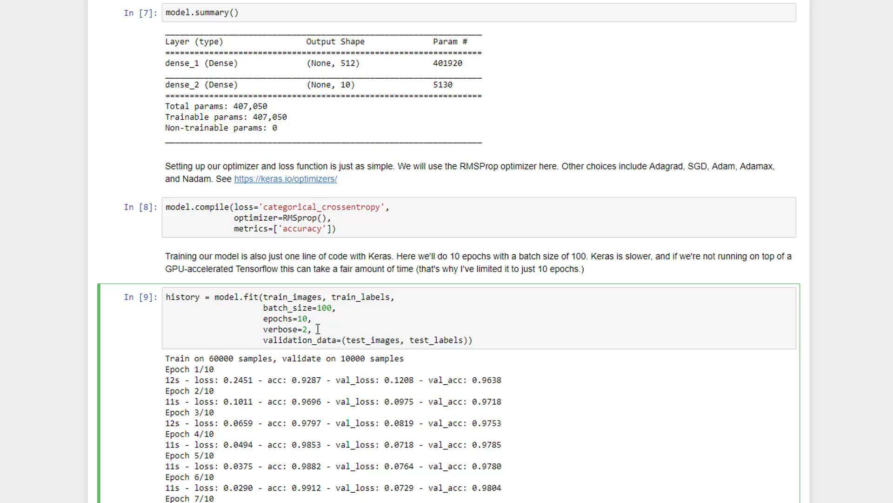
pyautogui.moveTo(315, 317)
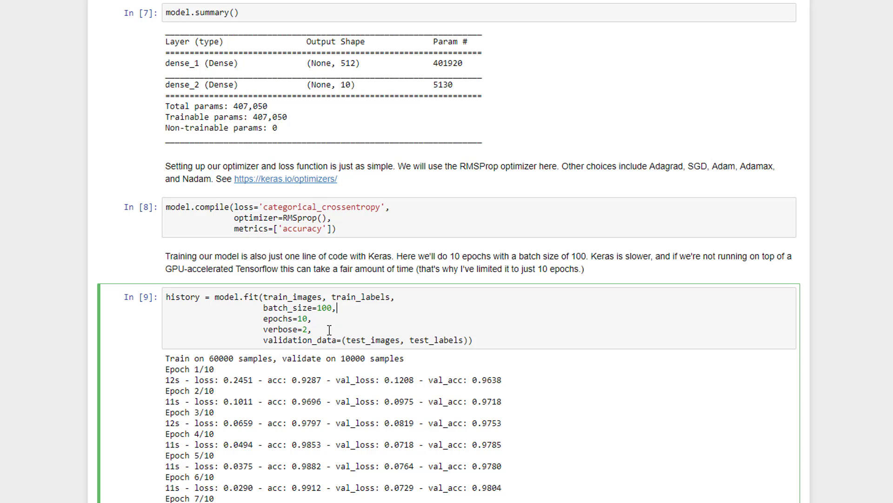
pyautogui.moveTo(275, 336)
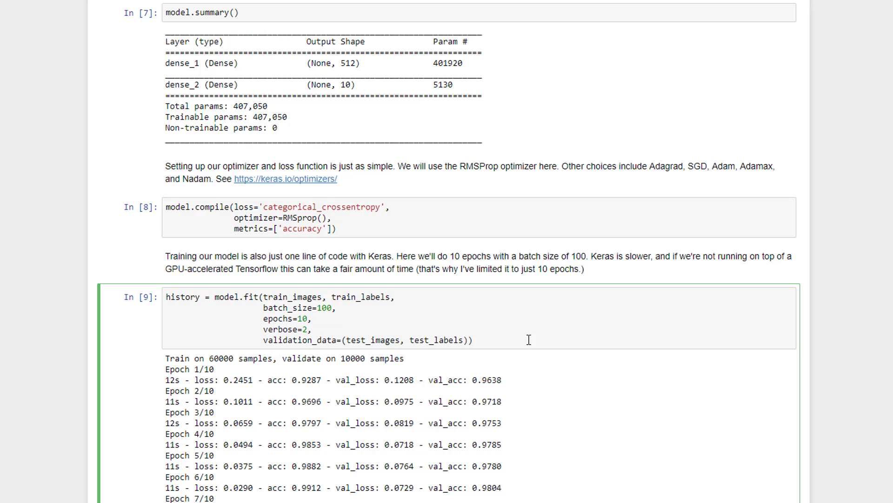
# Re-run the model.fit cell through all 10 epochs, reaching 0.9813 validation accuracy
pyautogui.click(472, 340)
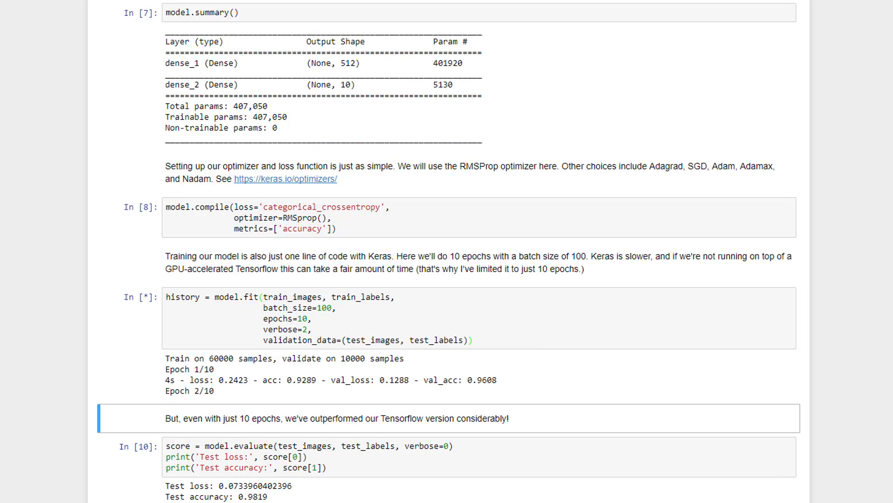
pyautogui.scroll(-3)
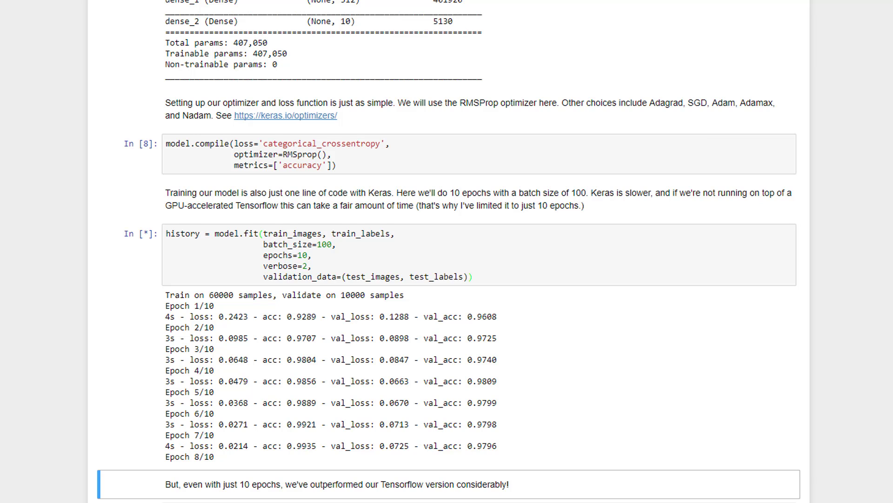
pyautogui.scroll(-3)
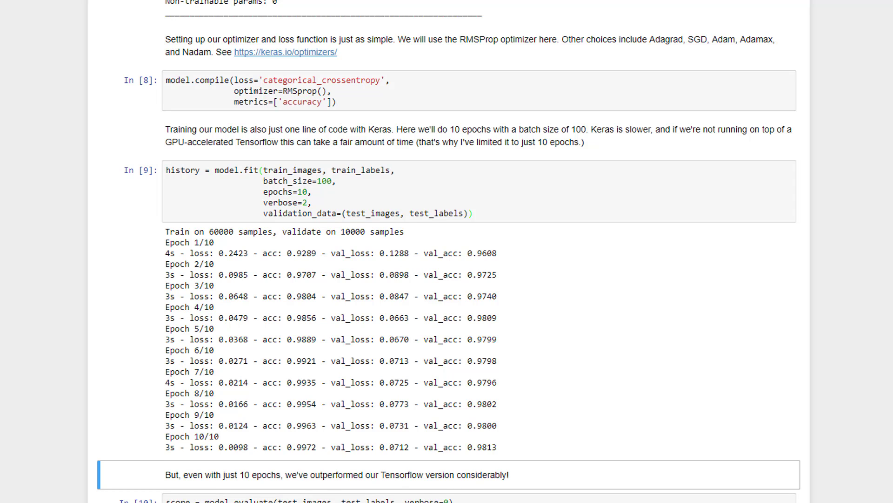
# Re-run model.evaluate on the test set, reporting loss 0.0712 and accuracy 0.9813
pyautogui.scroll(-3)
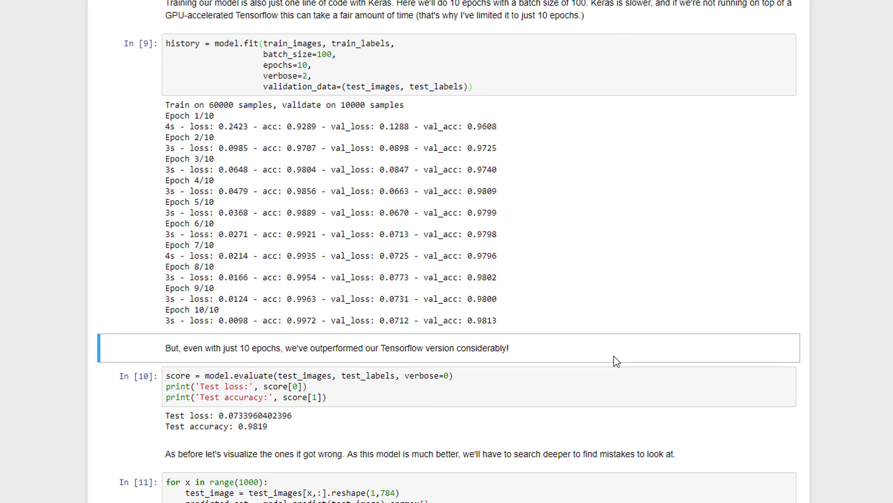
pyautogui.moveTo(501, 382)
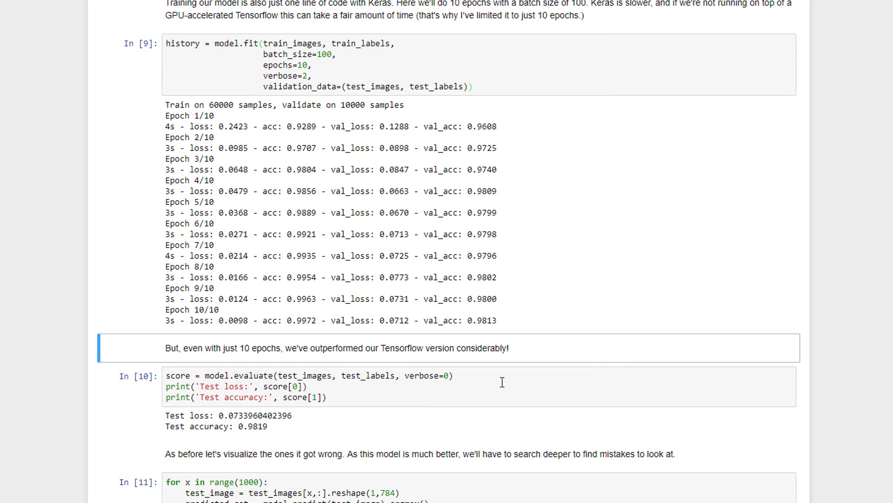
pyautogui.click(306, 386)
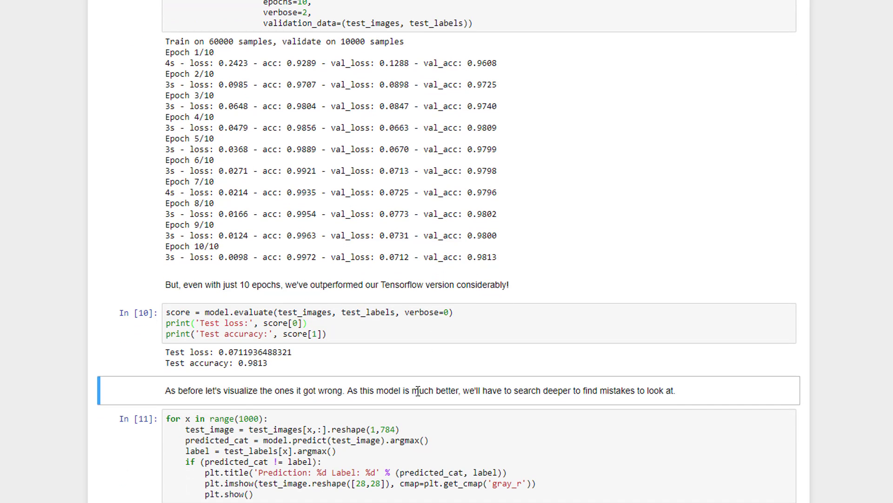
pyautogui.moveTo(381, 385)
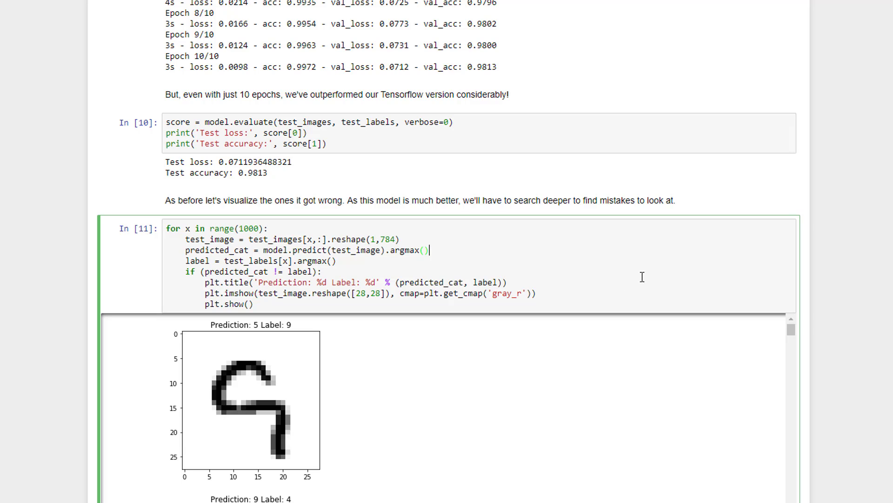
pyautogui.moveTo(645, 275)
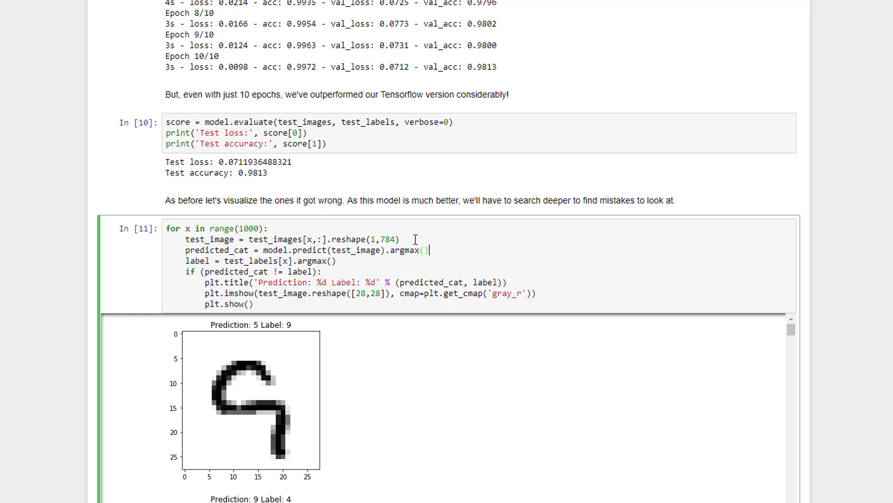
pyautogui.moveTo(376, 257)
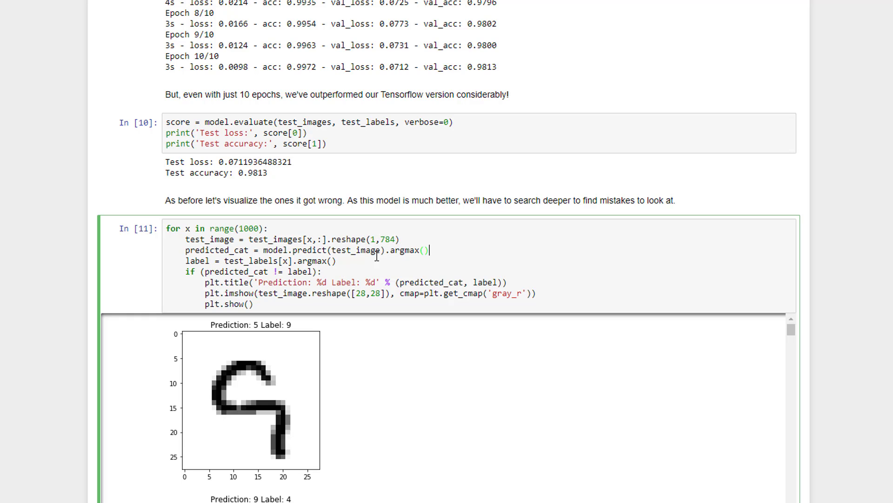
pyautogui.moveTo(432, 257)
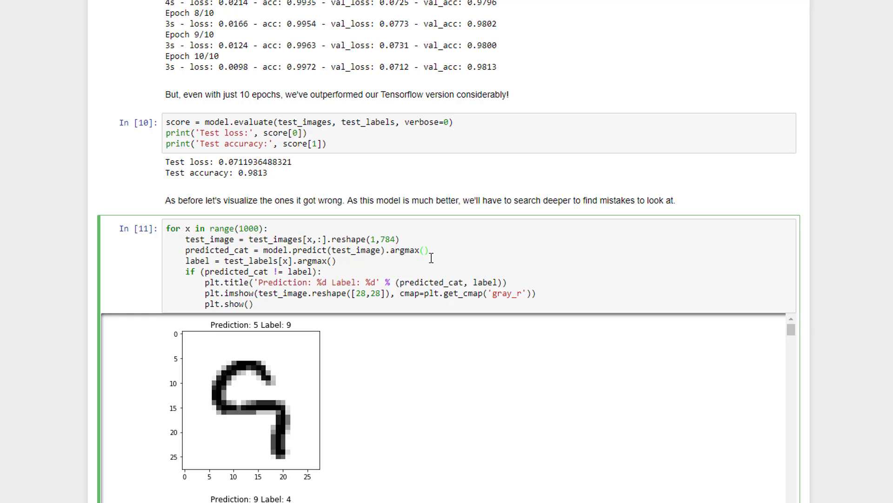
pyautogui.moveTo(436, 256)
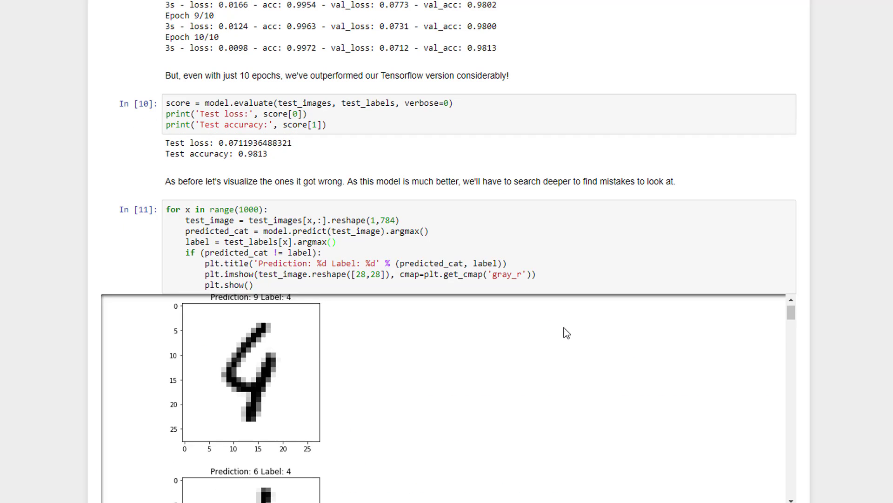
pyautogui.scroll(-3)
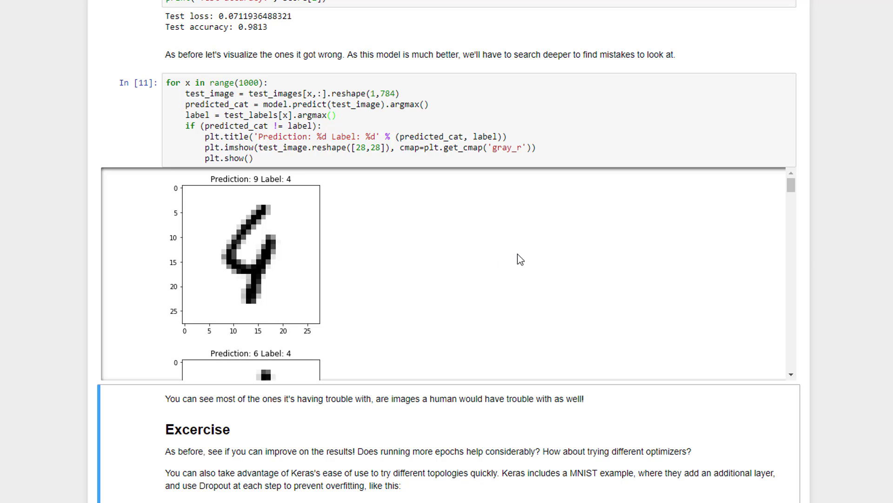
pyautogui.moveTo(285, 251)
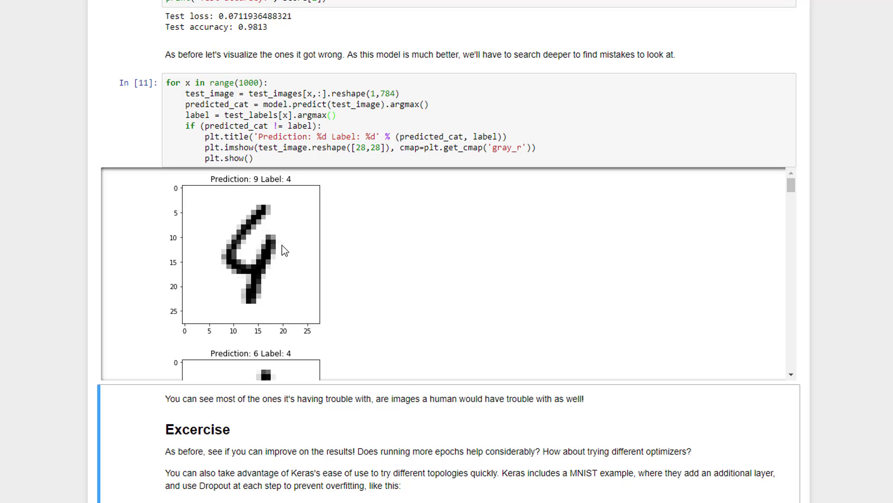
pyautogui.moveTo(354, 256)
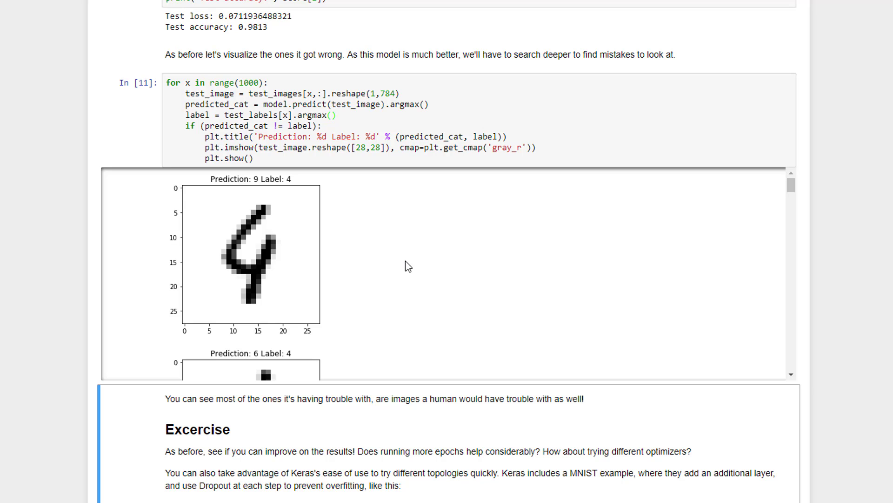
pyautogui.moveTo(397, 268)
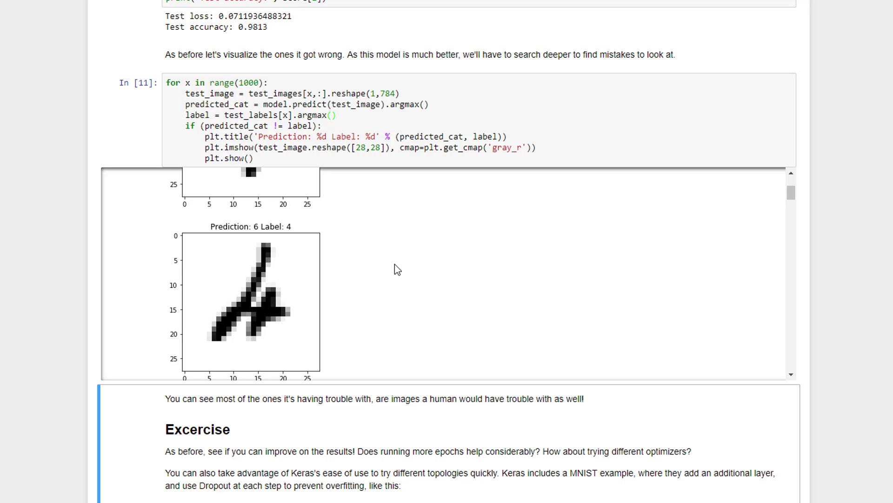
pyautogui.moveTo(327, 335)
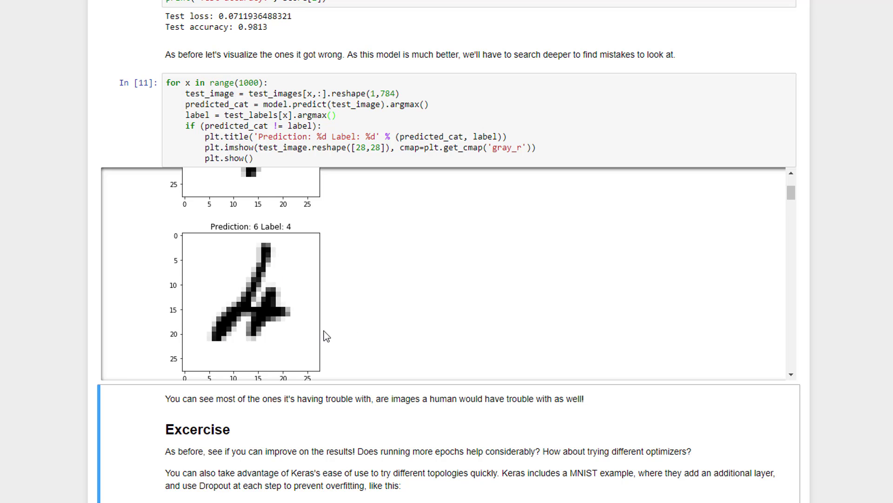
pyautogui.scroll(-3)
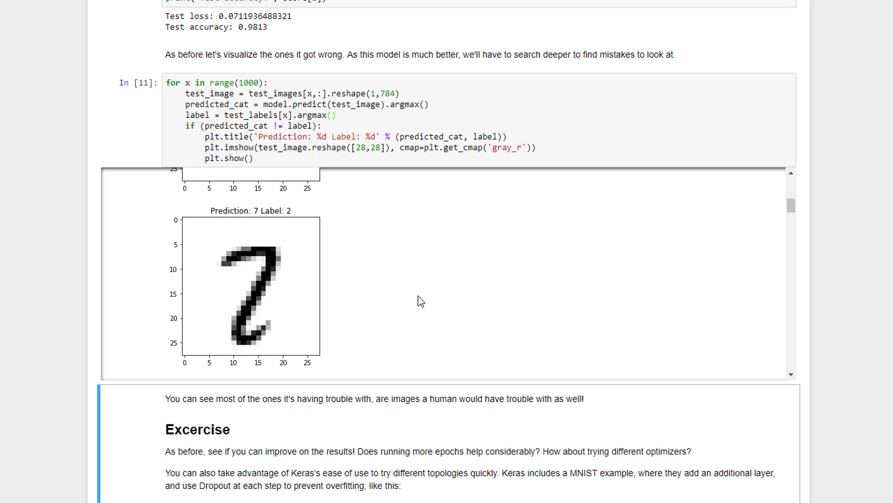
pyautogui.scroll(-3)
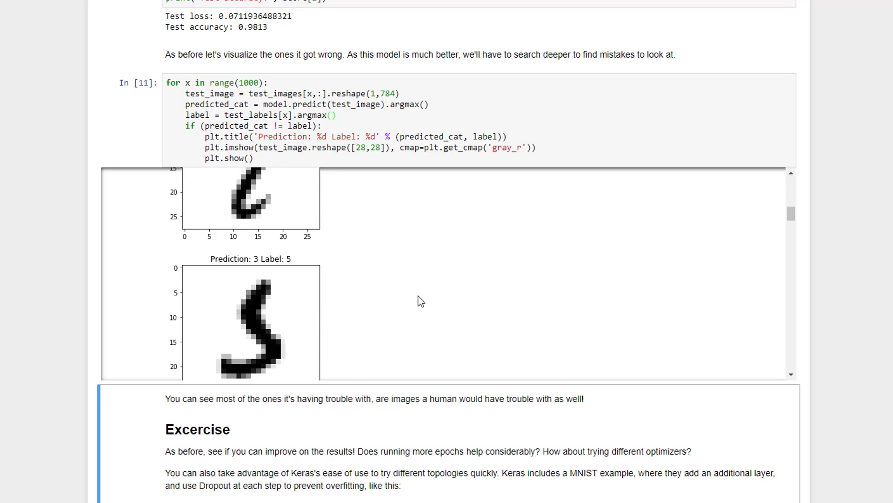
pyautogui.scroll(-3)
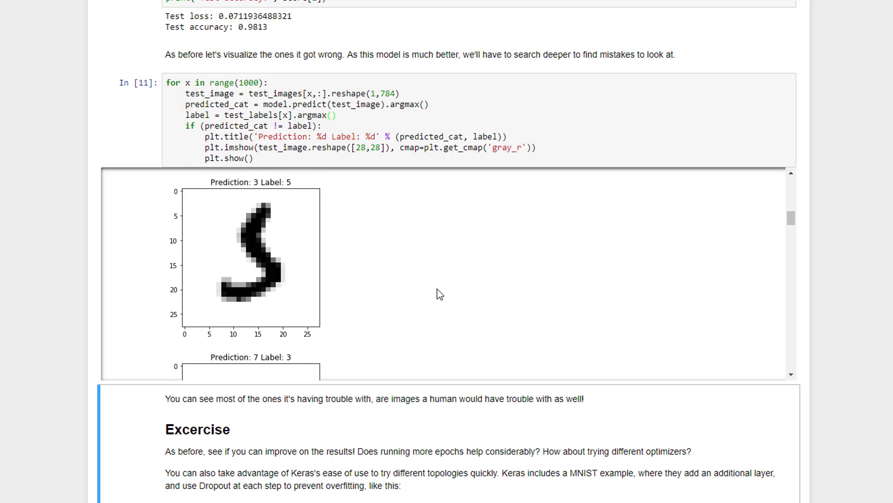
pyautogui.scroll(-3)
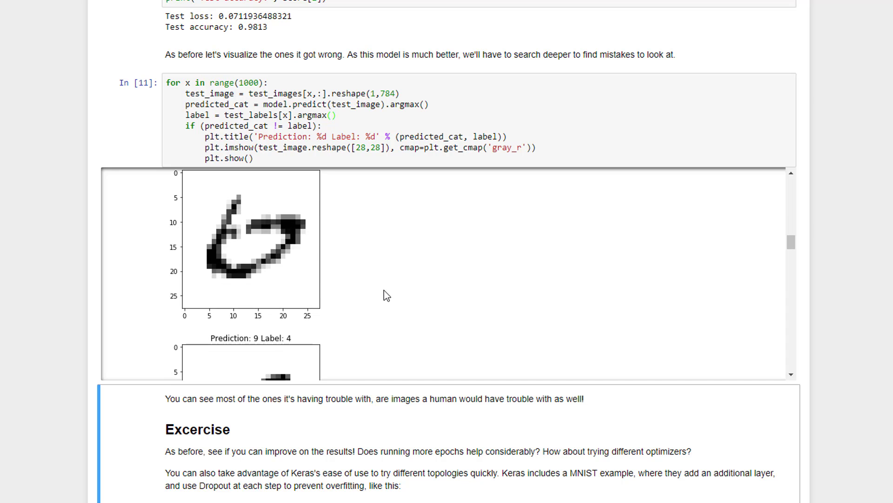
pyautogui.scroll(-3)
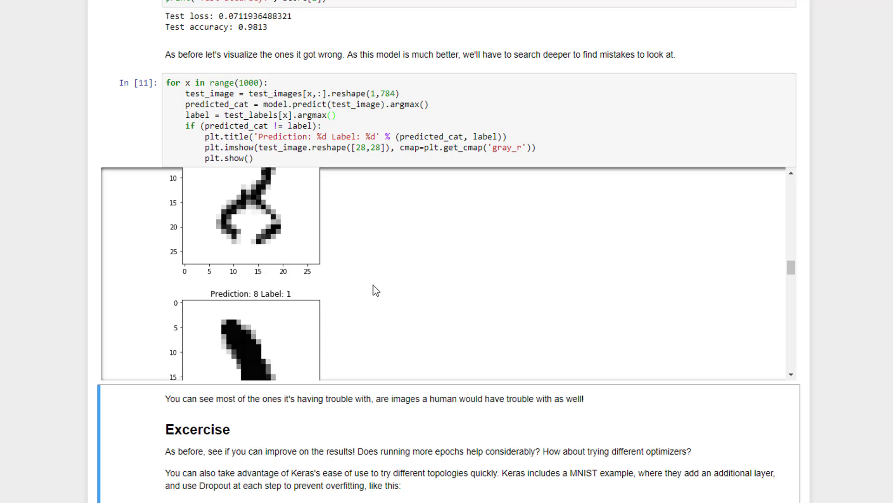
pyautogui.scroll(-3)
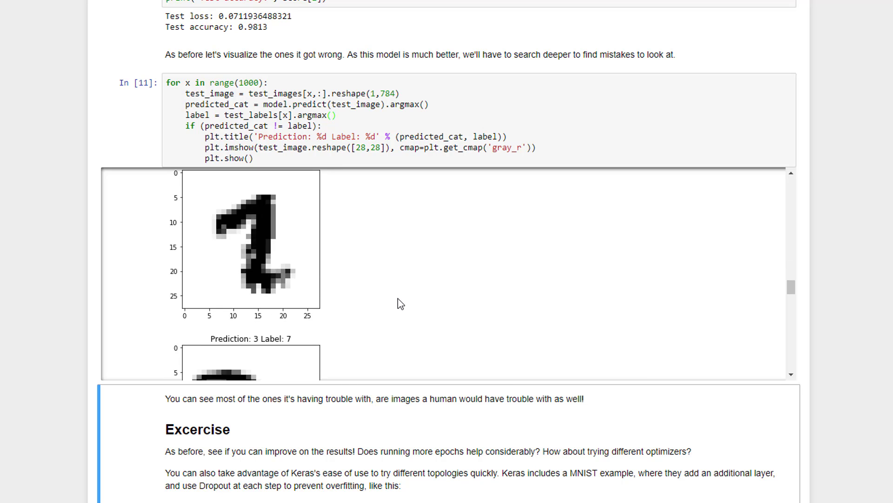
pyautogui.scroll(-3)
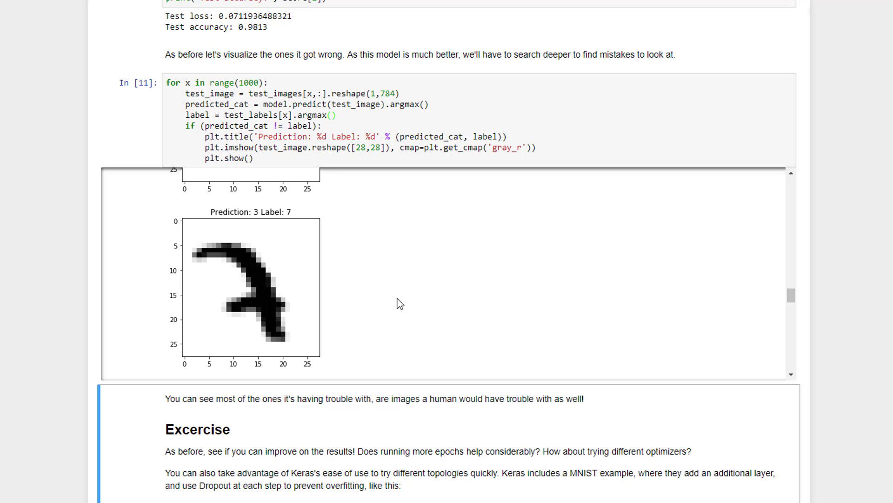
pyautogui.moveTo(289, 333)
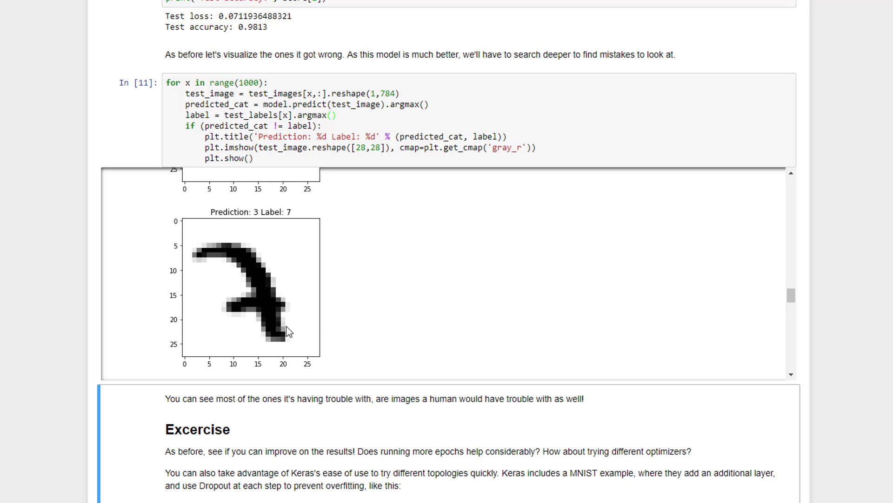
pyautogui.scroll(-3)
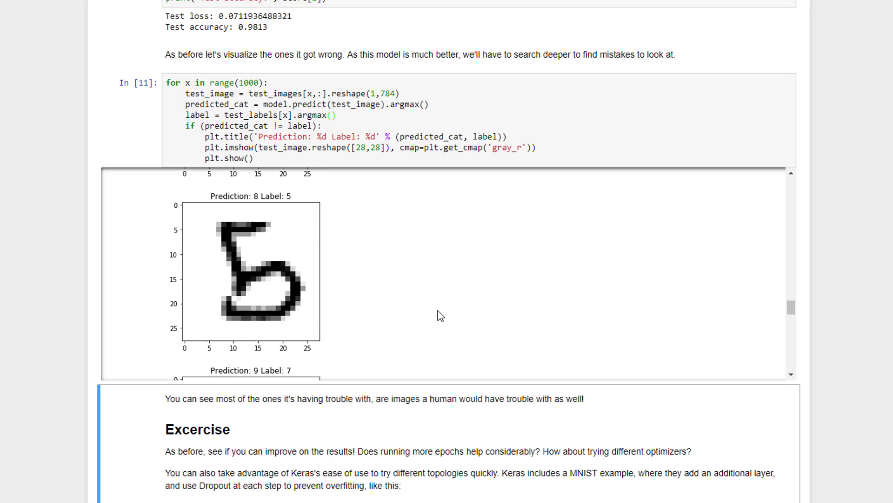
pyautogui.scroll(-3)
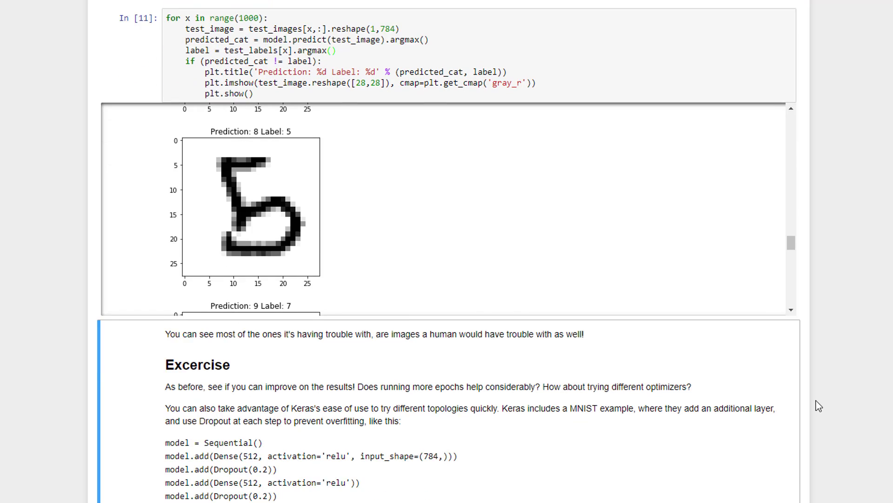
pyautogui.scroll(-3)
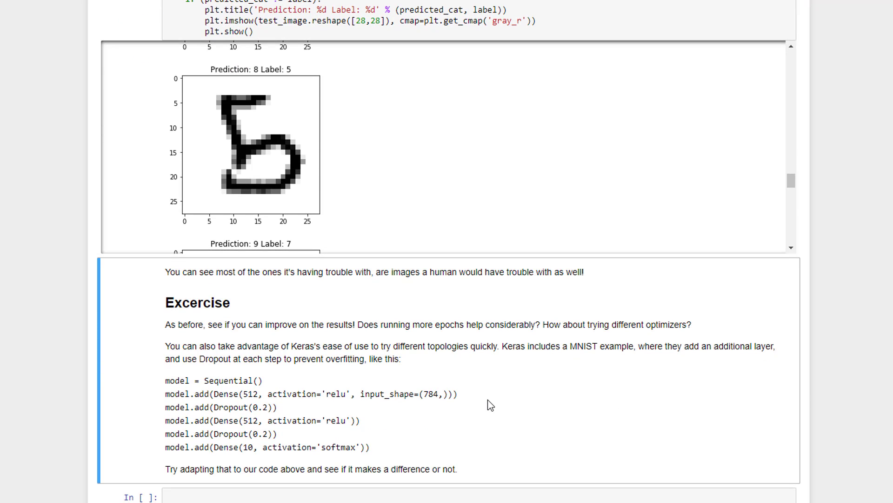
pyautogui.scroll(-3)
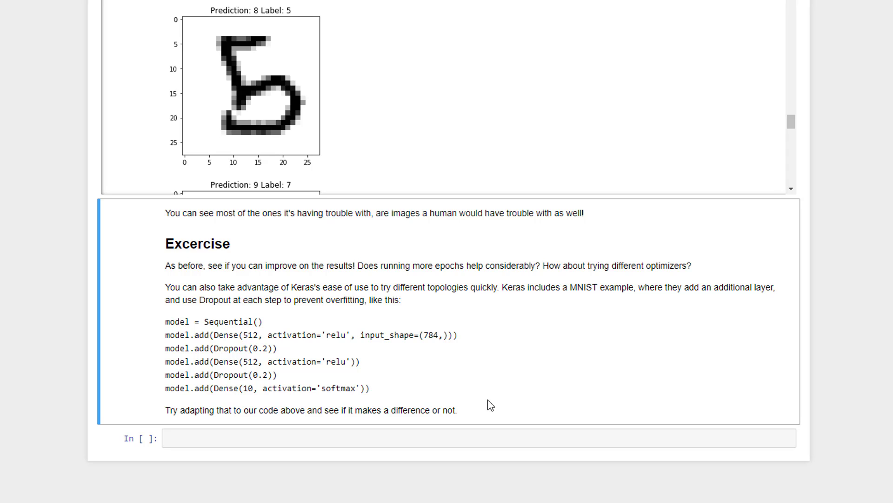
pyautogui.moveTo(474, 401)
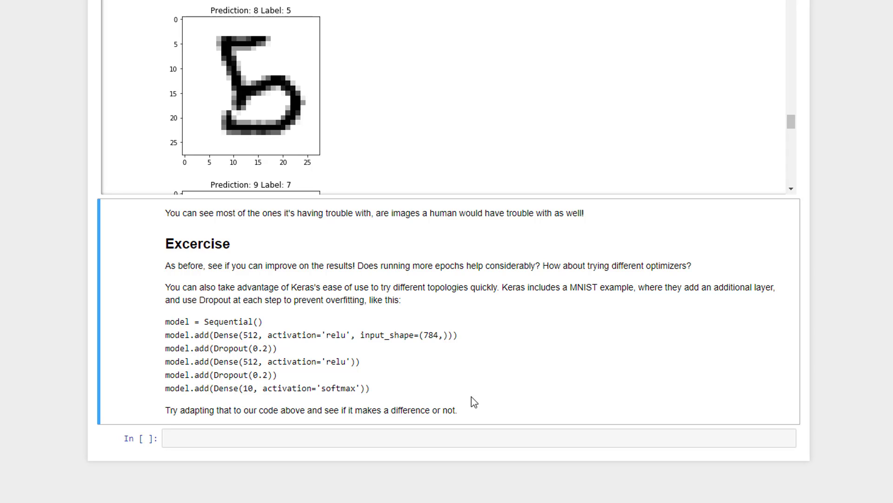
pyautogui.moveTo(217, 361); pyautogui.dragTo(369, 387)
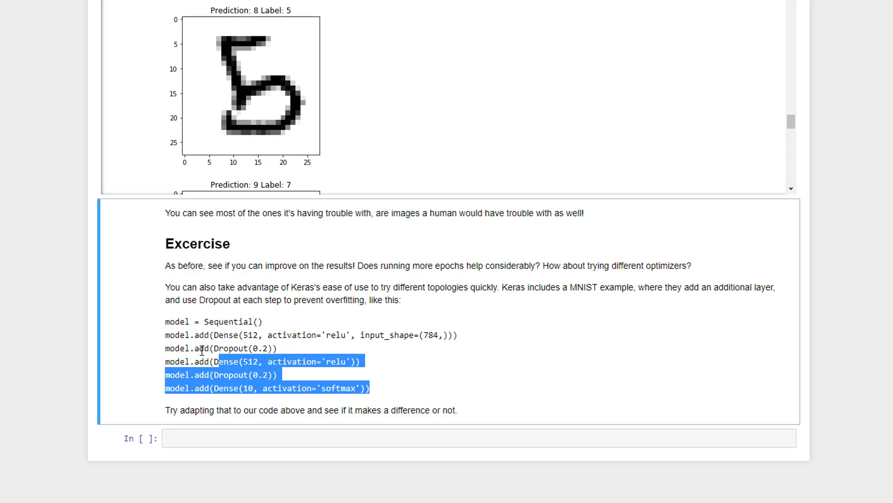
pyautogui.click(434, 378)
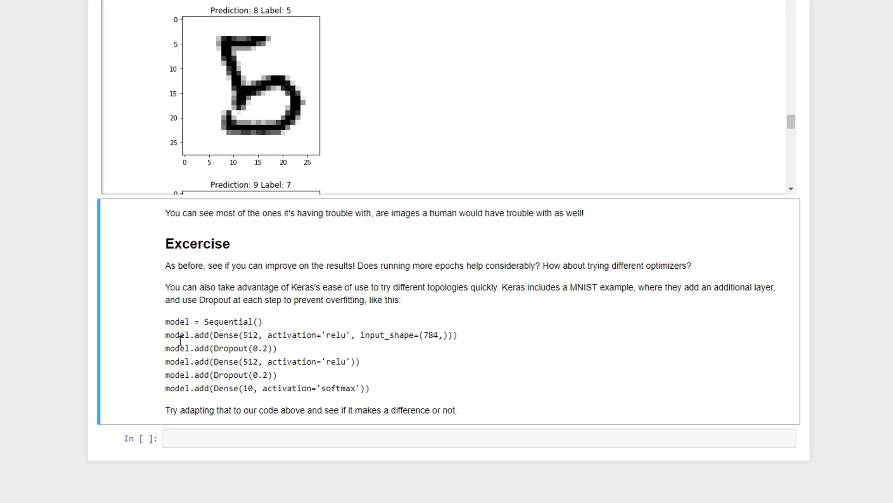
pyautogui.moveTo(284, 335)
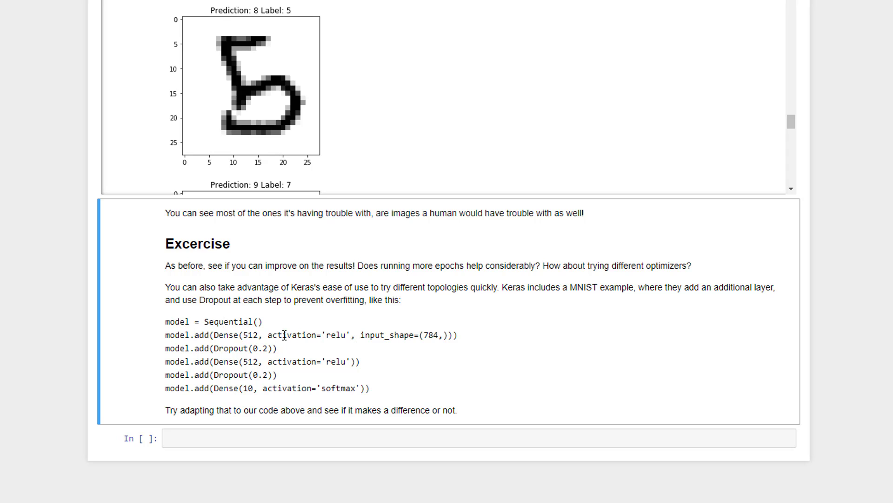
pyautogui.moveTo(451, 347)
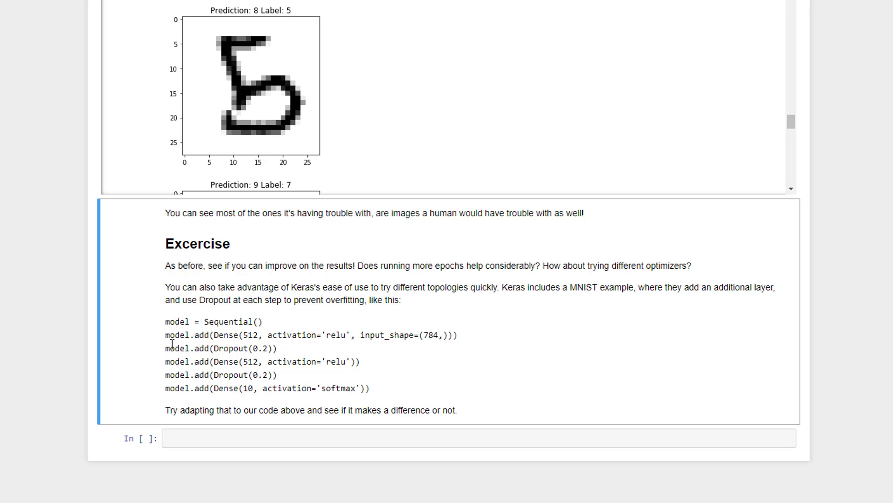
pyautogui.moveTo(289, 353)
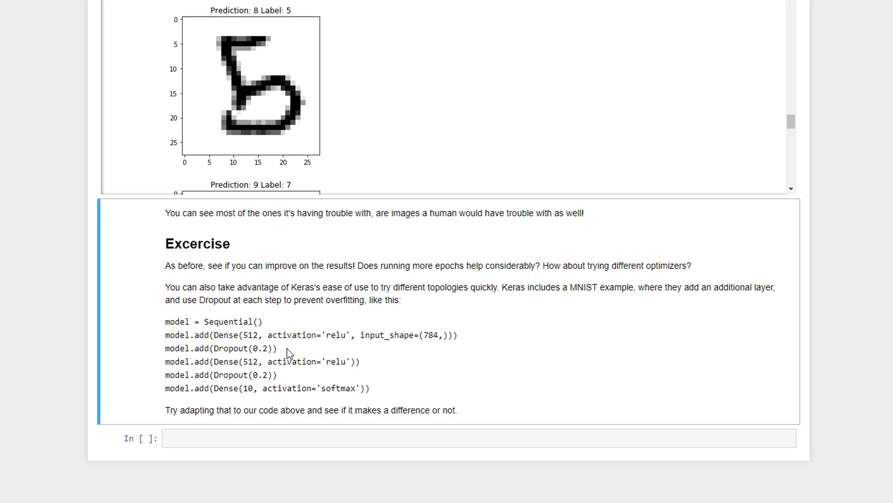